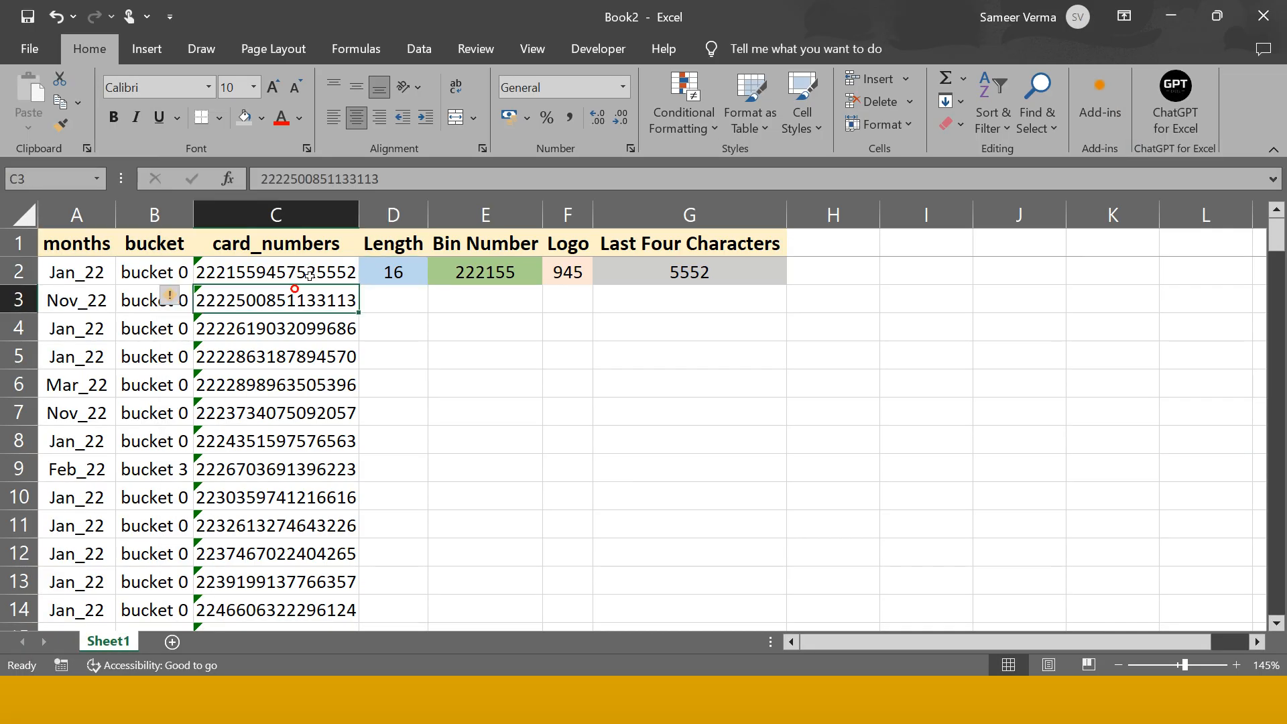
# - Review Sheet1's first card number and its Bin Number and Logo columns
pyautogui.click(275, 272)
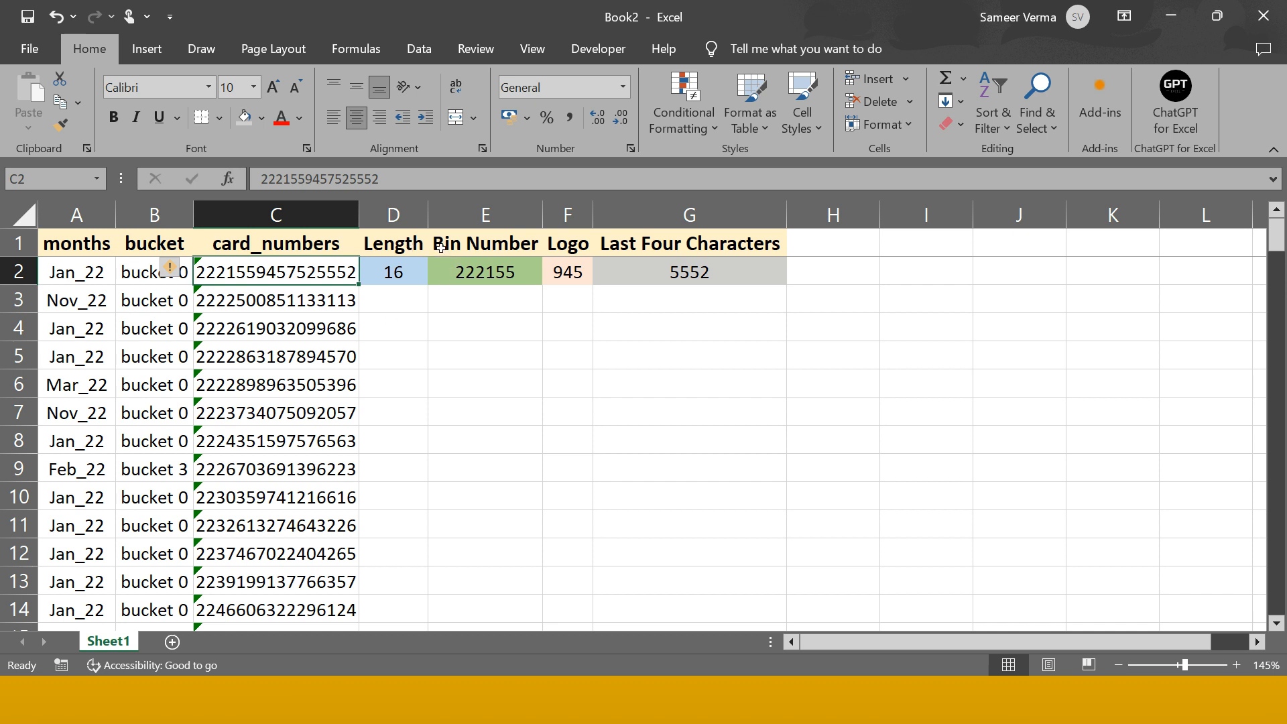
pyautogui.click(486, 242)
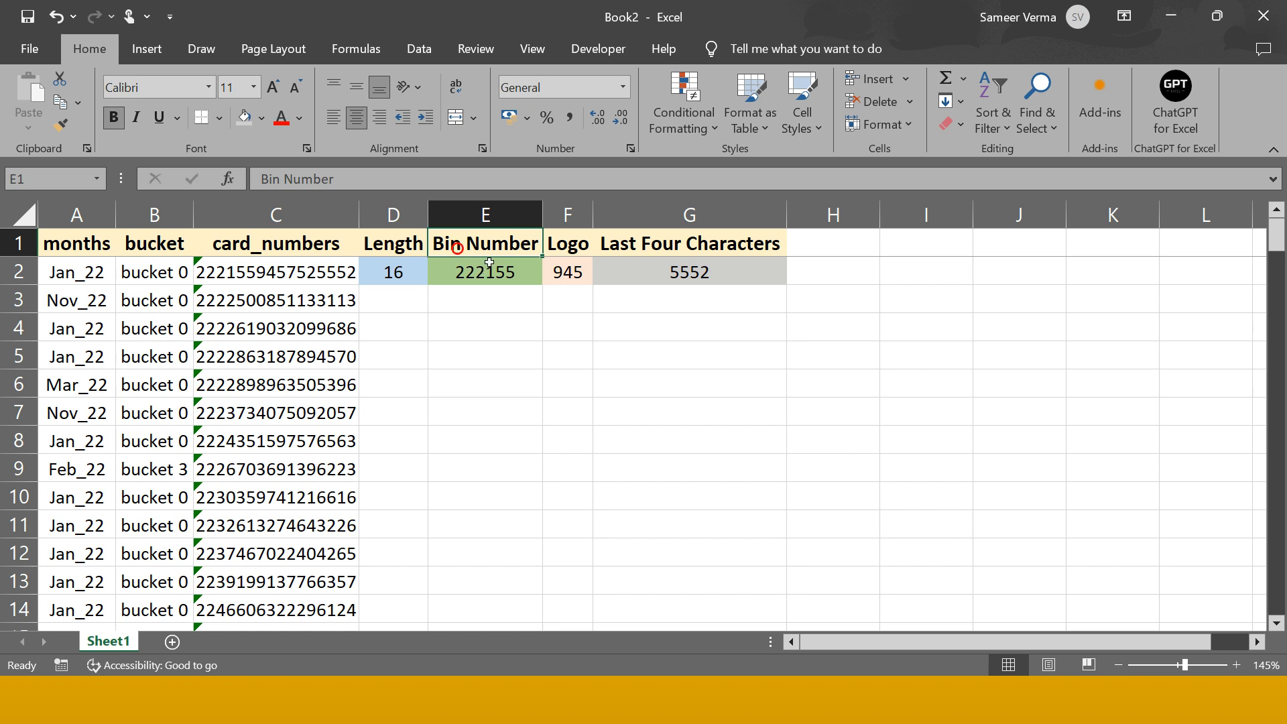
pyautogui.click(566, 242)
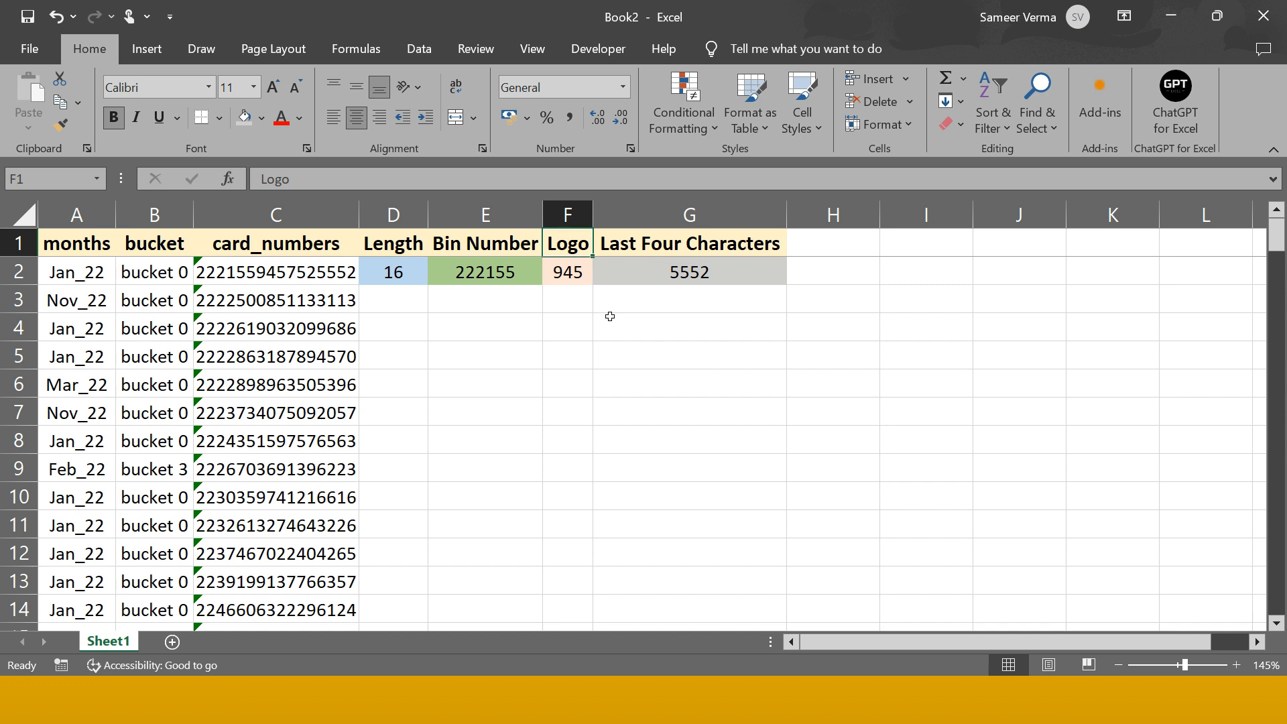
pyautogui.click(276, 215)
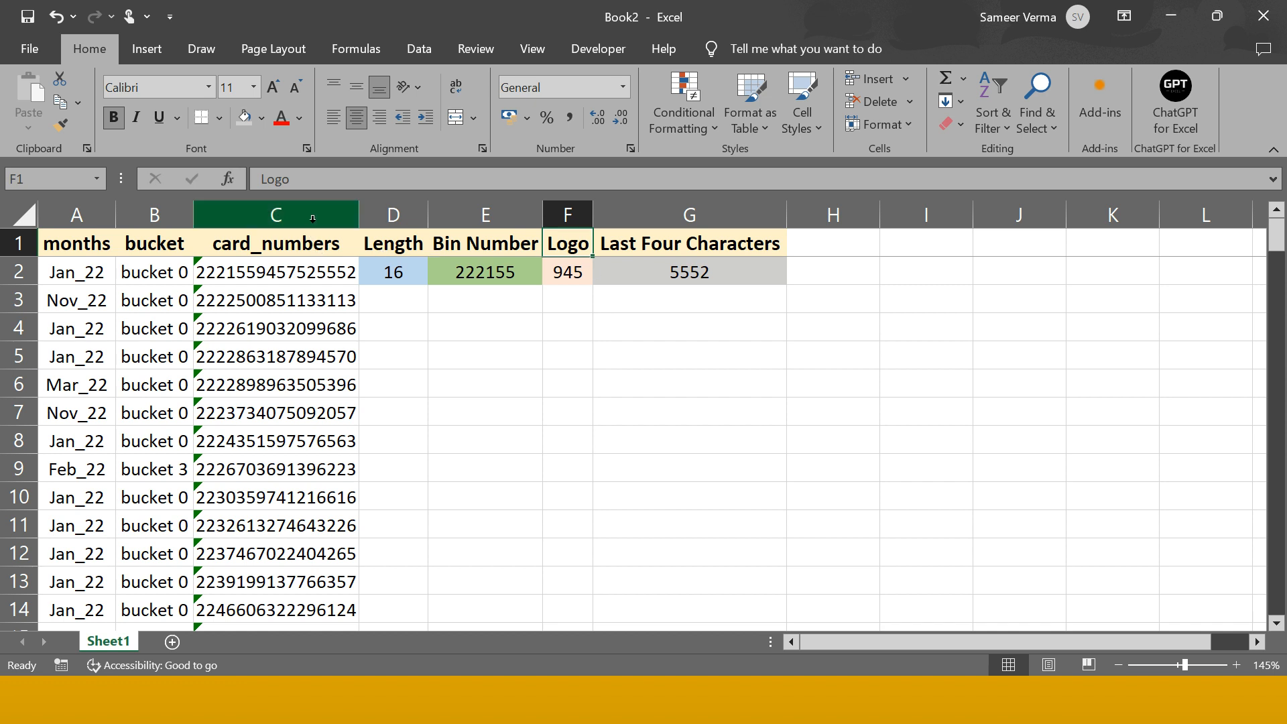
# - Inspect the formulas behind the Bin Number and Logo values against the card number
pyautogui.click(275, 215)
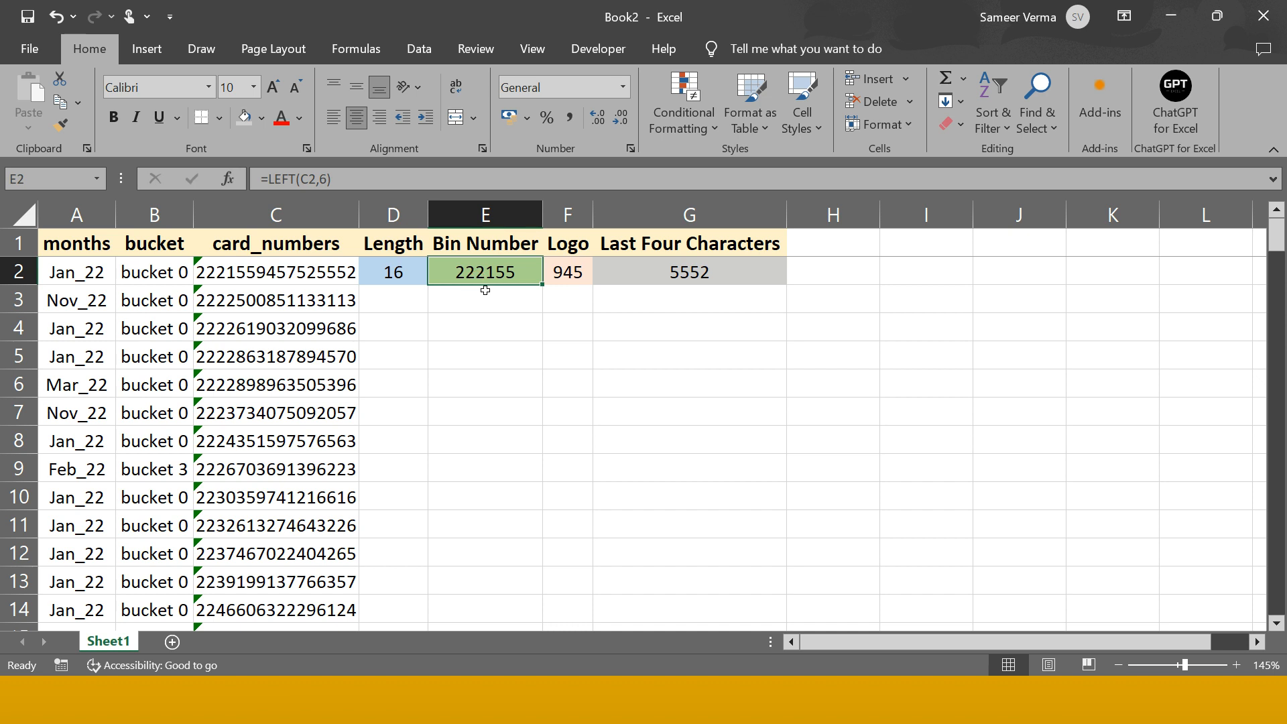
pyautogui.moveTo(257, 286)
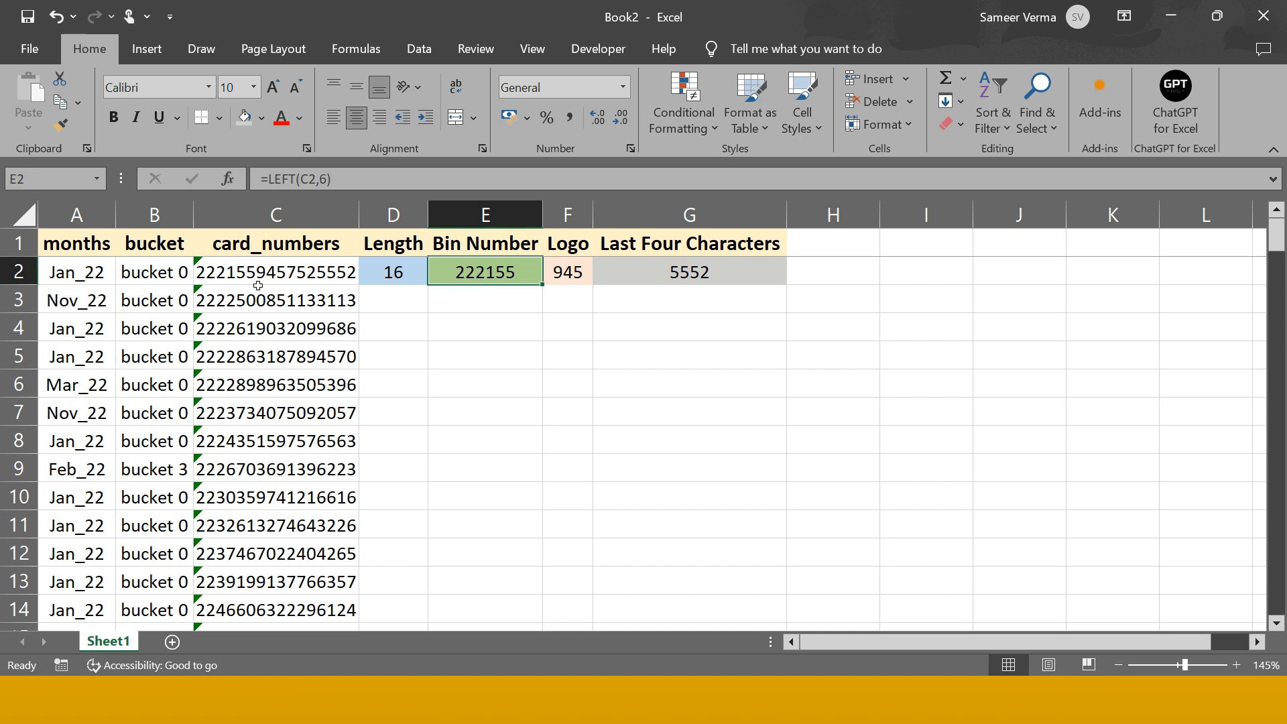
pyautogui.click(567, 271)
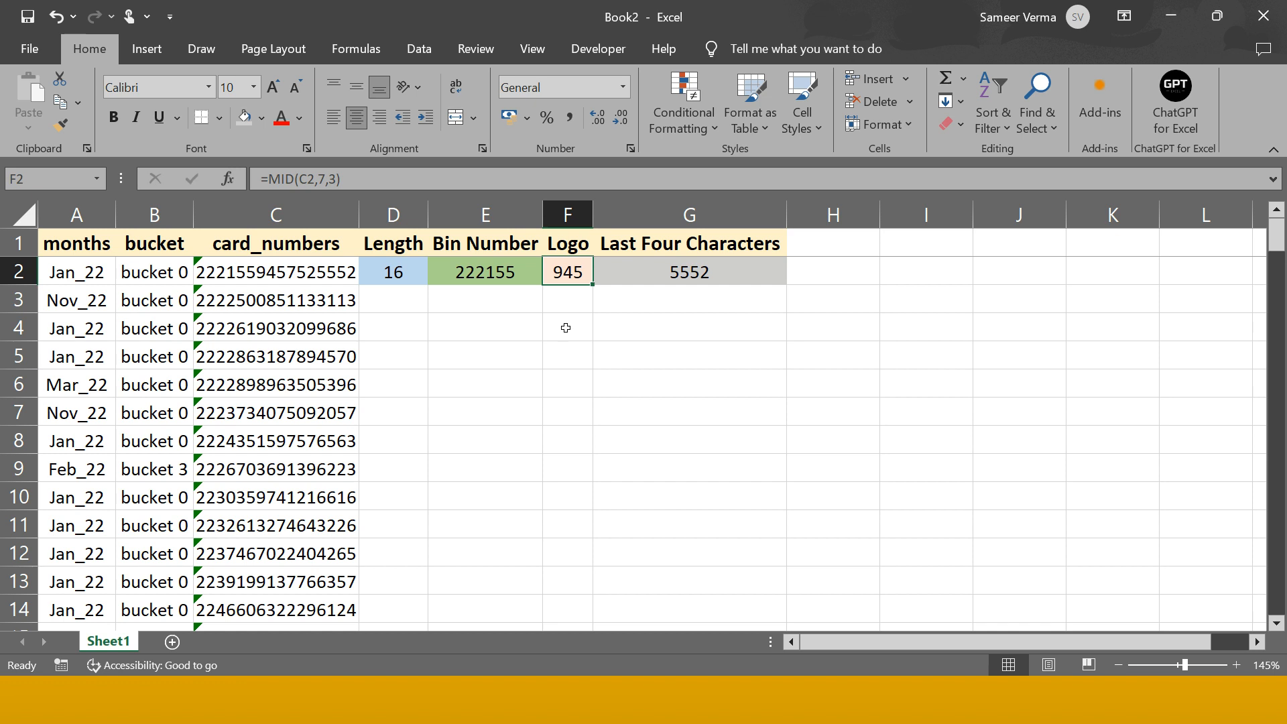
pyautogui.moveTo(282, 289)
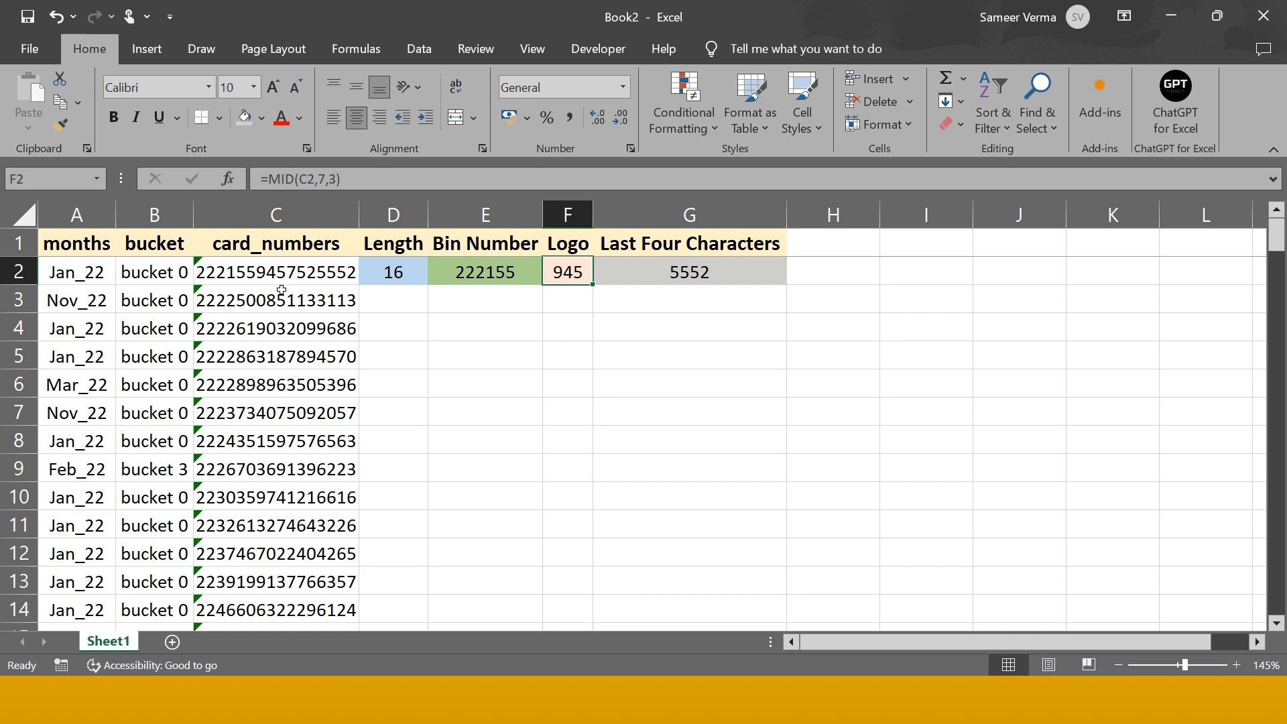
pyautogui.click(275, 272)
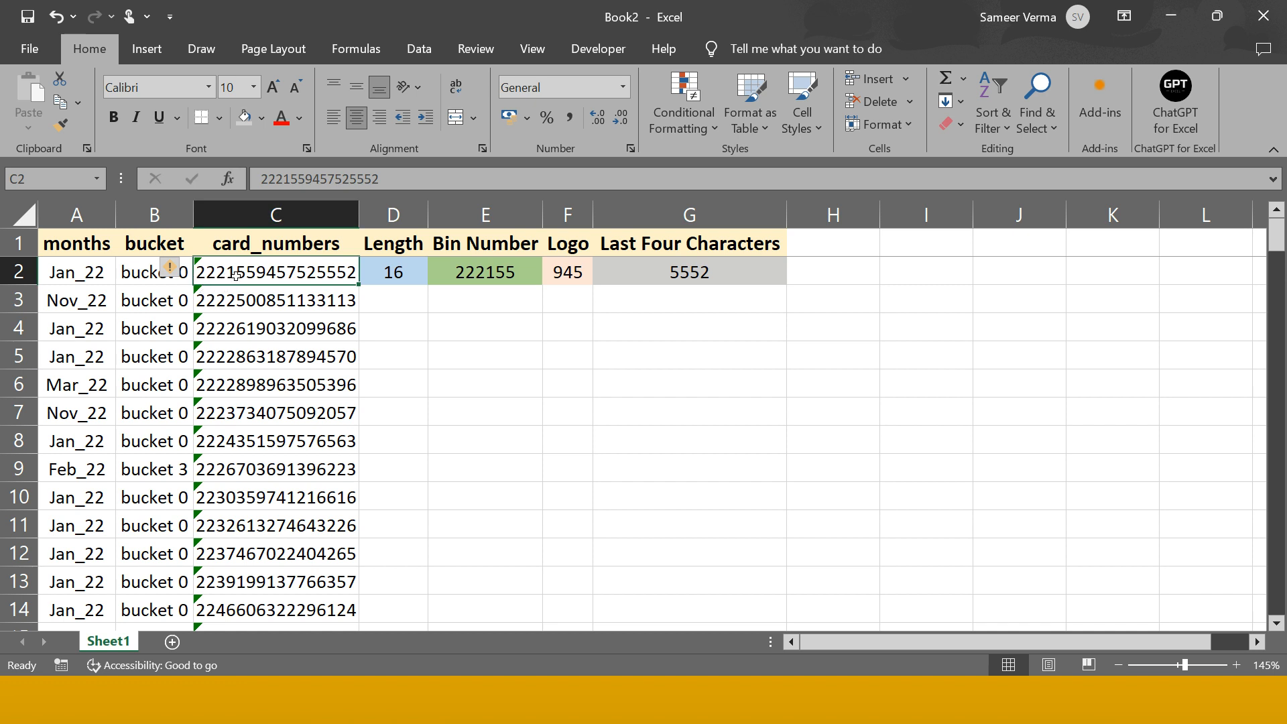
pyautogui.moveTo(261, 286)
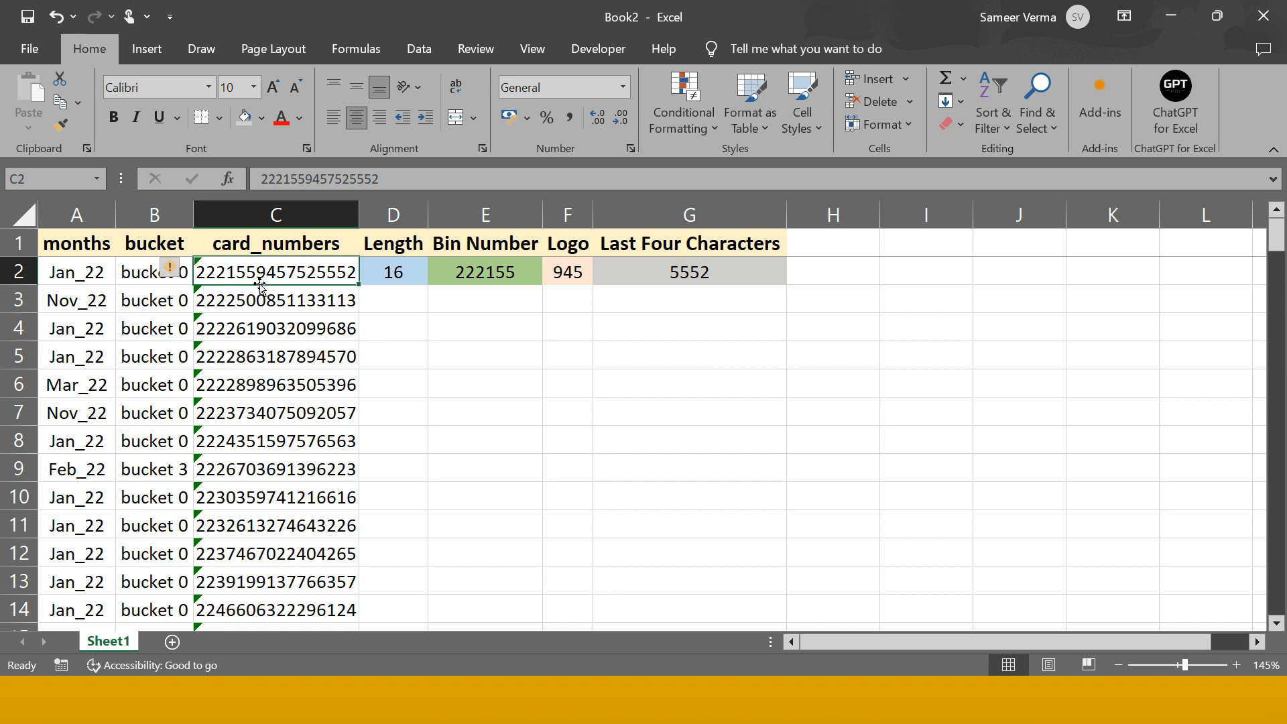
pyautogui.moveTo(262, 282)
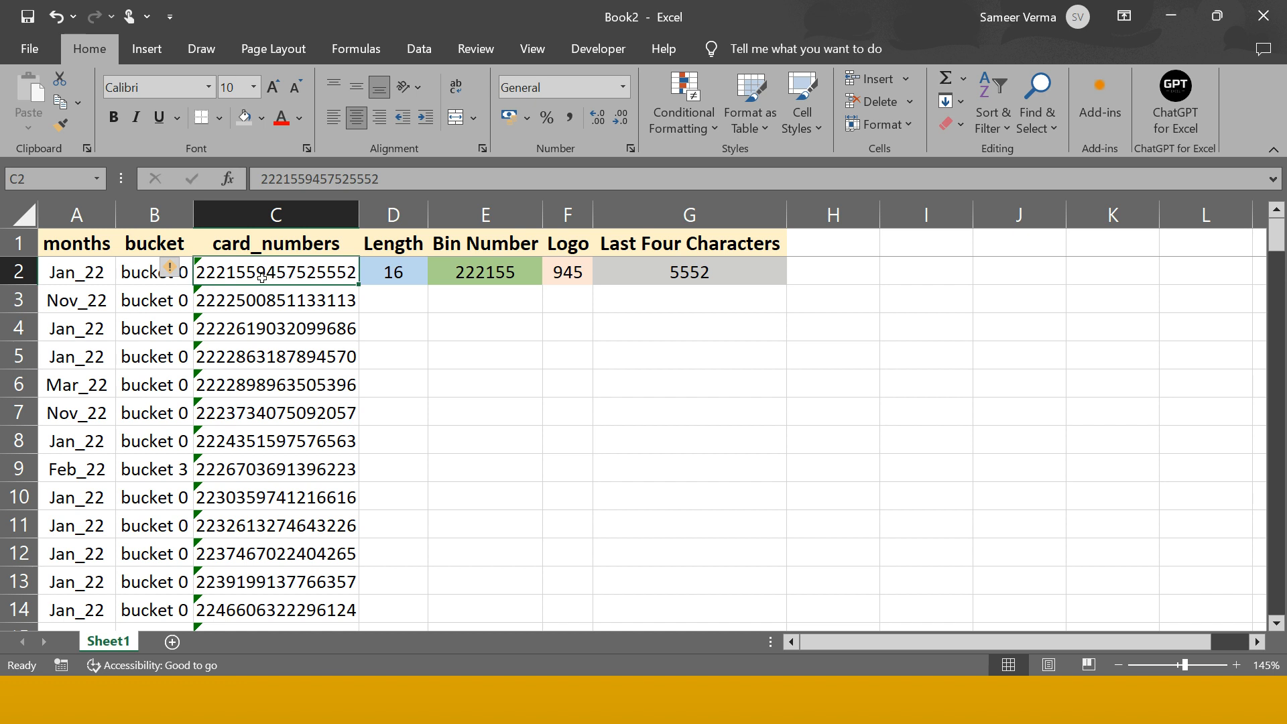
pyautogui.click(567, 272)
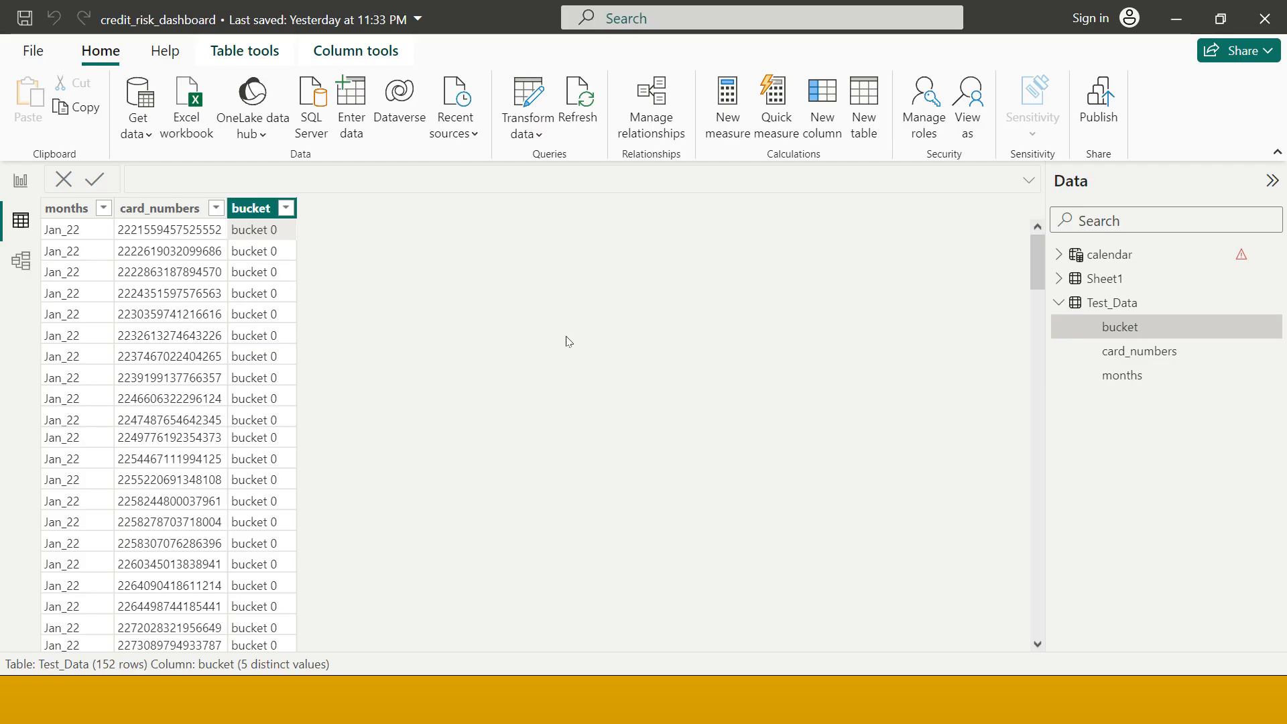
pyautogui.moveTo(329, 324)
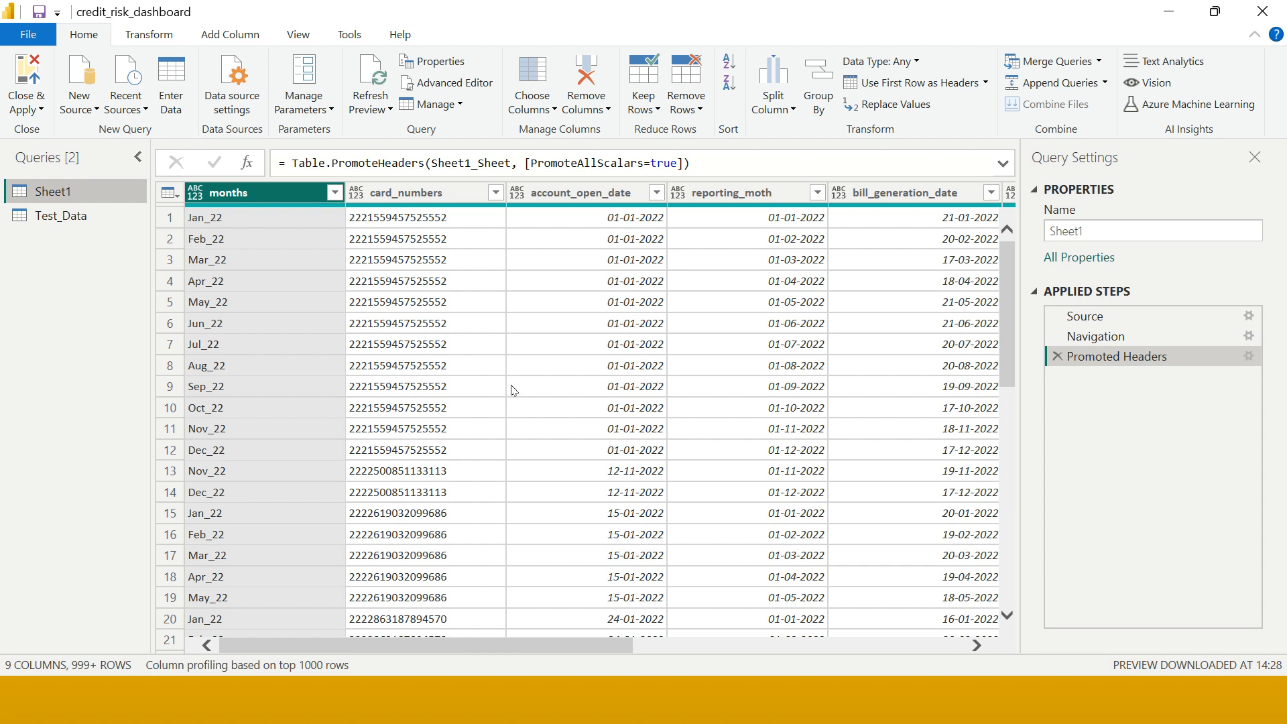
# - Switch to the Test_Data query and select its card_numbers column
pyautogui.click(62, 215)
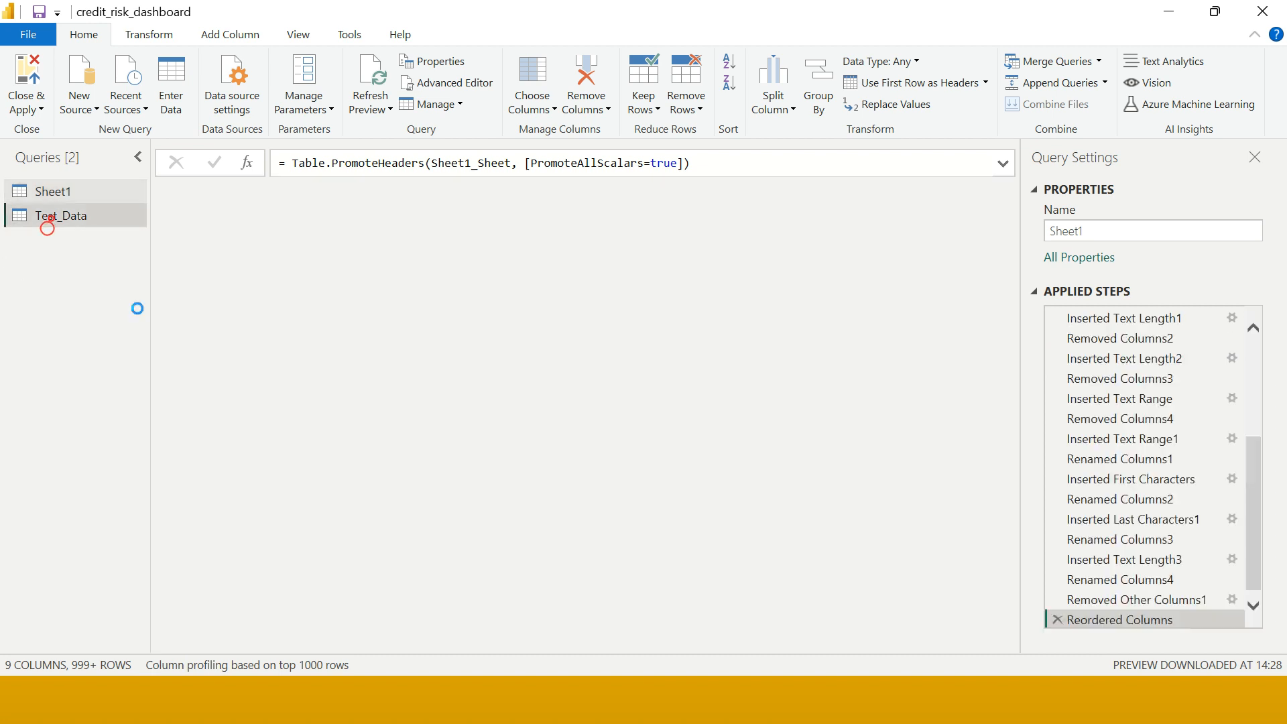
pyautogui.click(61, 215)
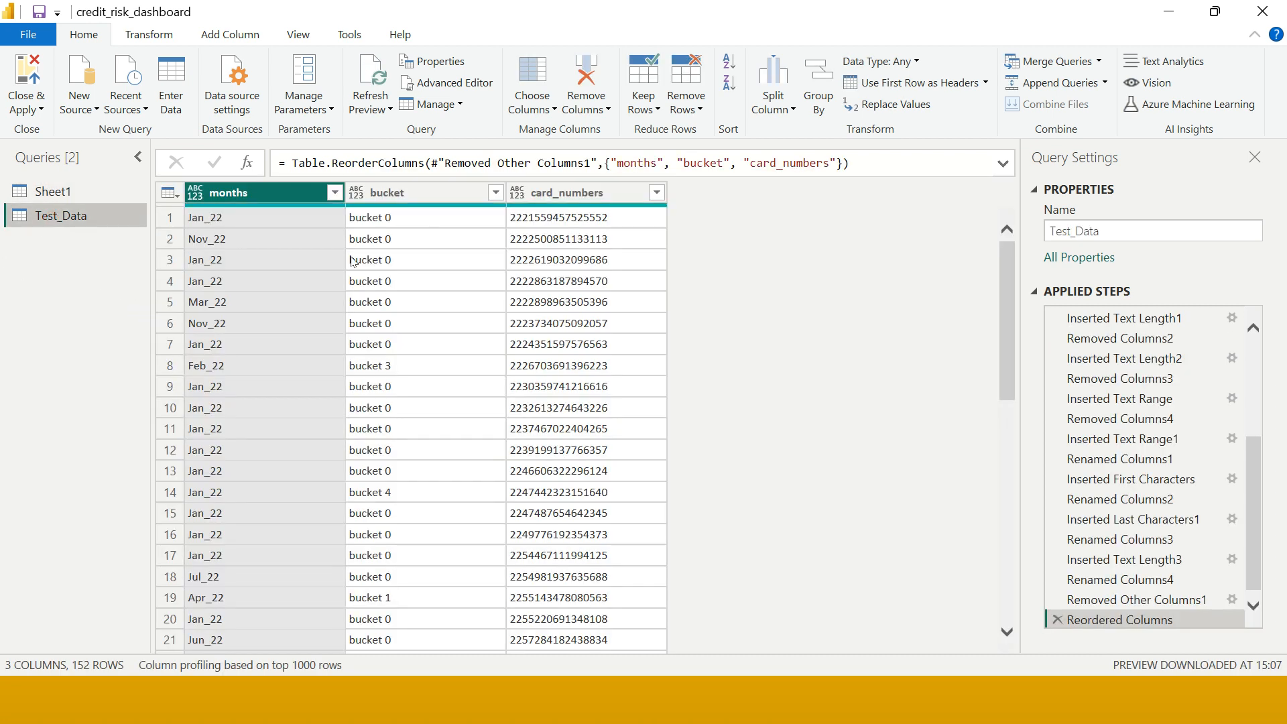
pyautogui.click(566, 193)
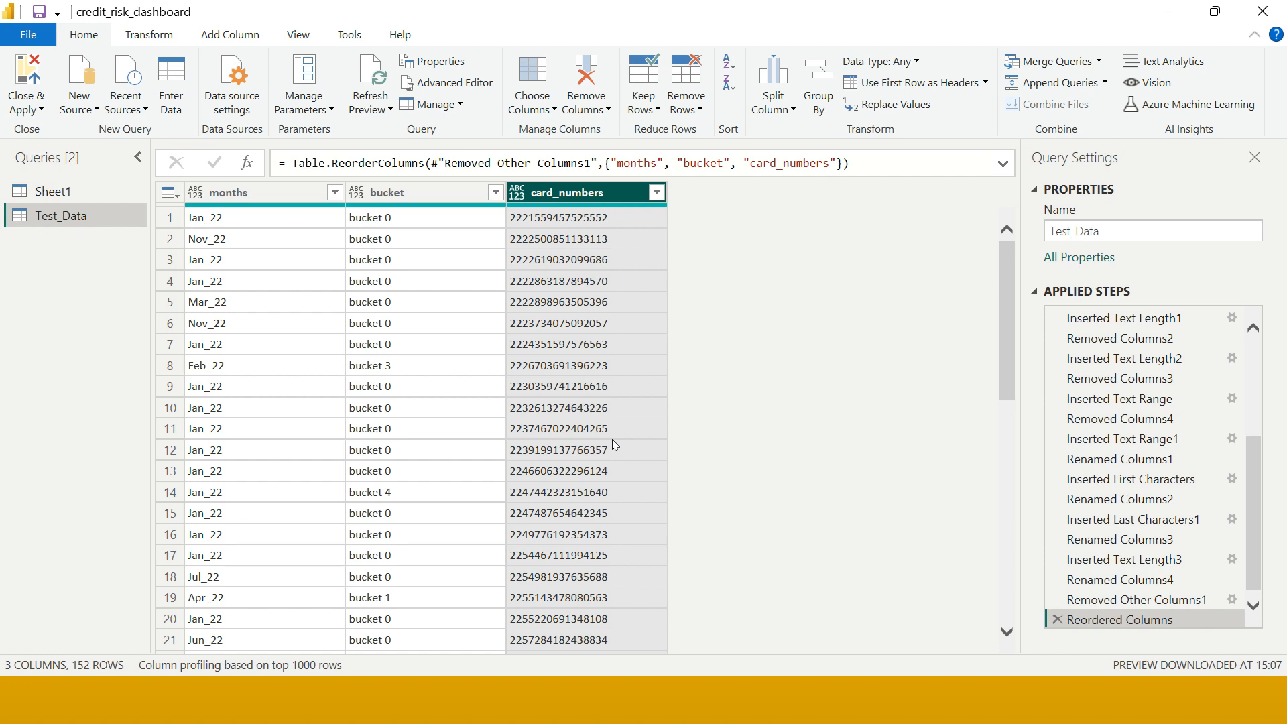
pyautogui.moveTo(676, 190)
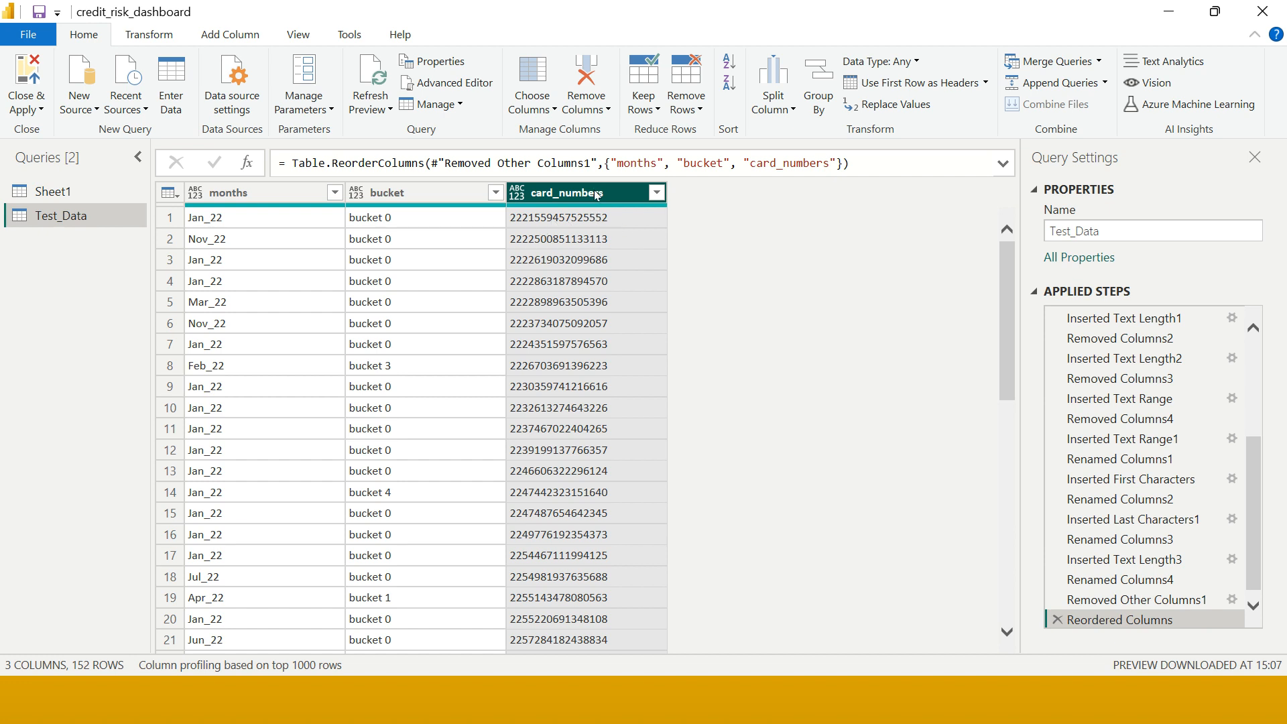
pyautogui.moveTo(220, 41)
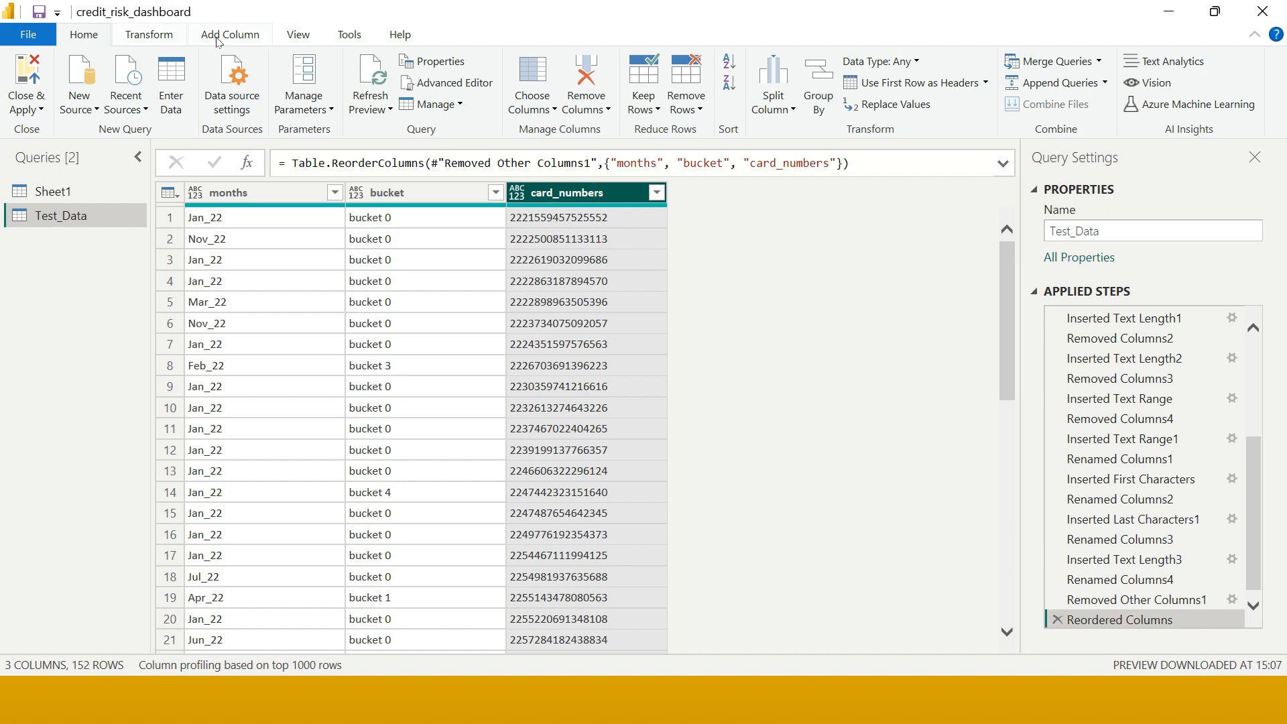
# - Add a Length column holding each card number's character count
pyautogui.click(230, 34)
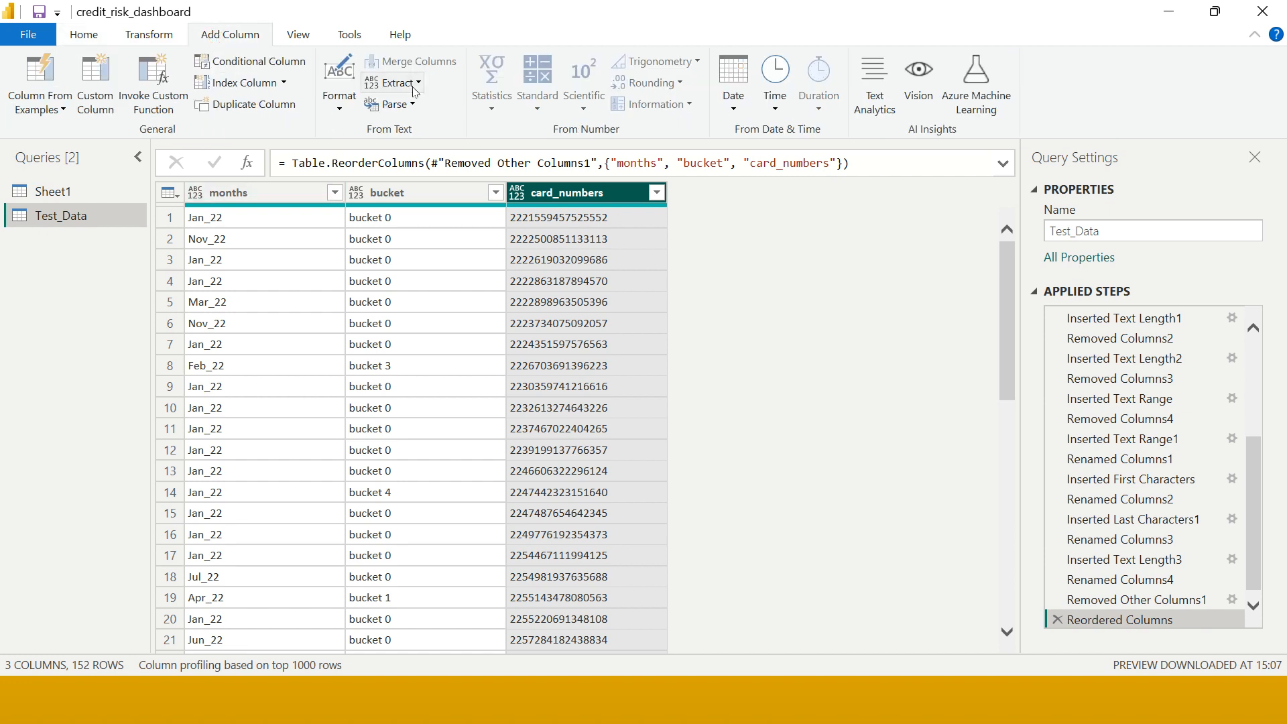
pyautogui.click(398, 82)
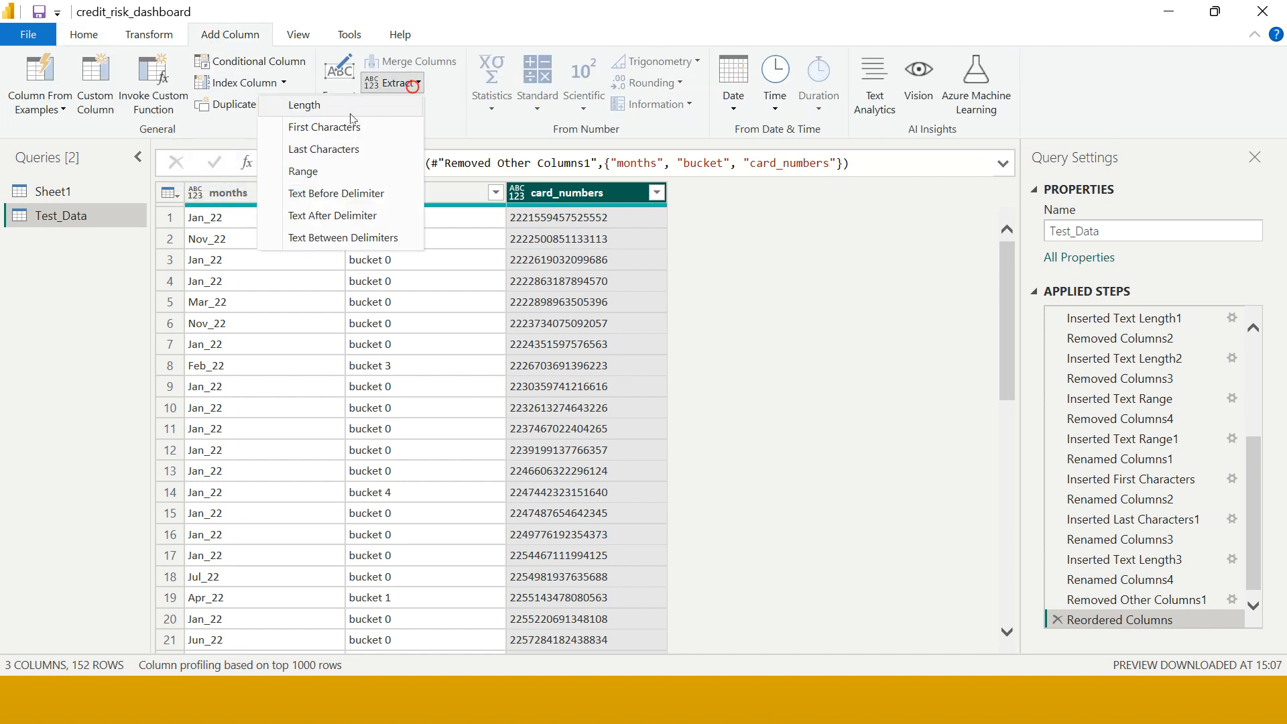
pyautogui.click(303, 105)
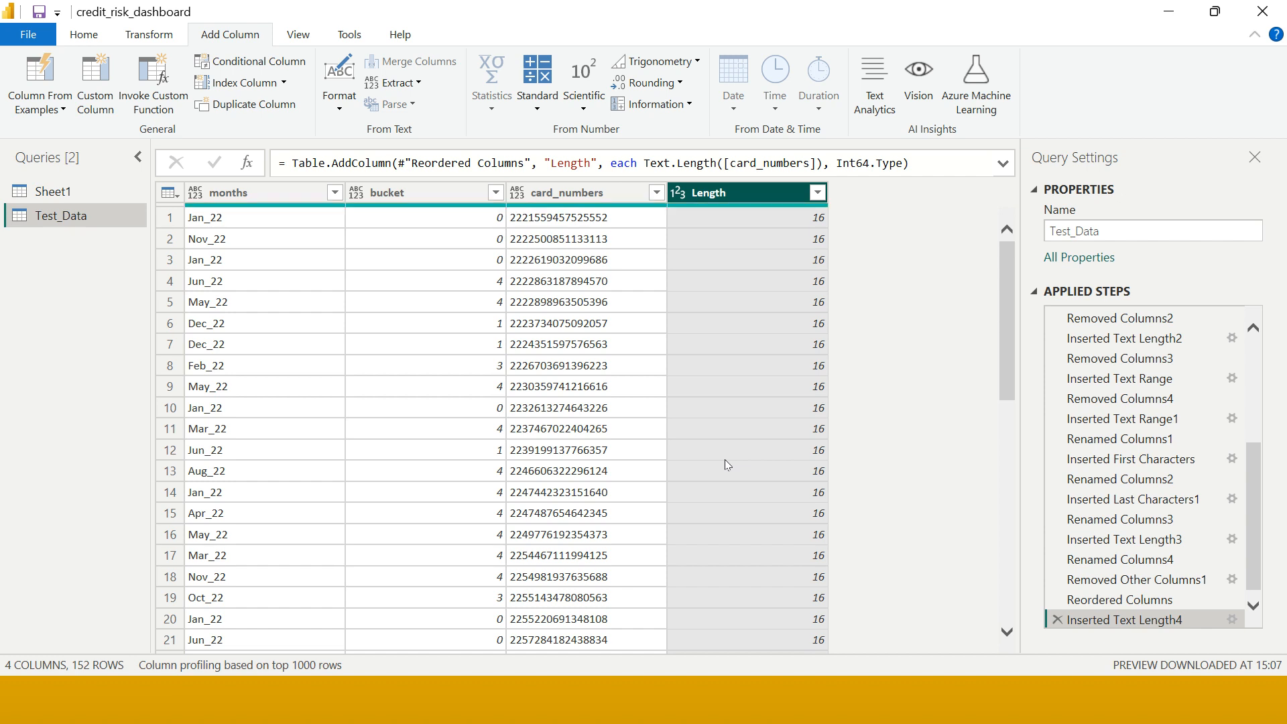
pyautogui.moveTo(765, 301)
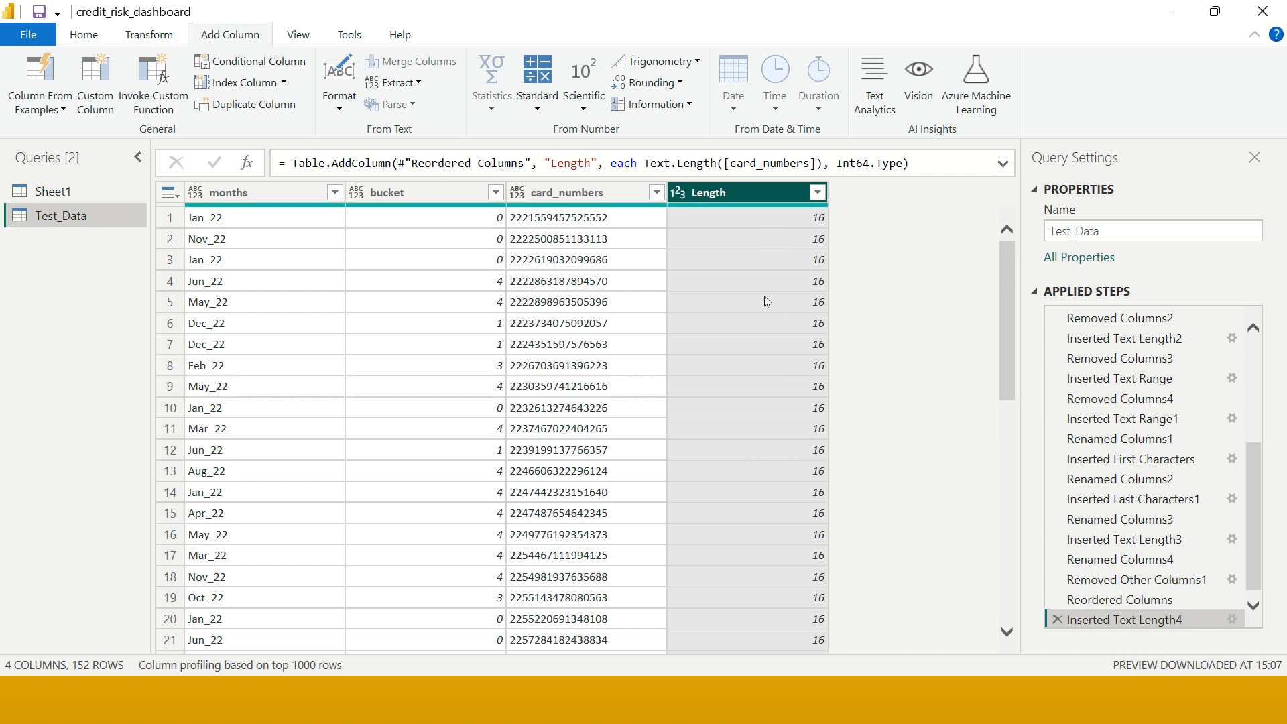
pyautogui.moveTo(761, 340)
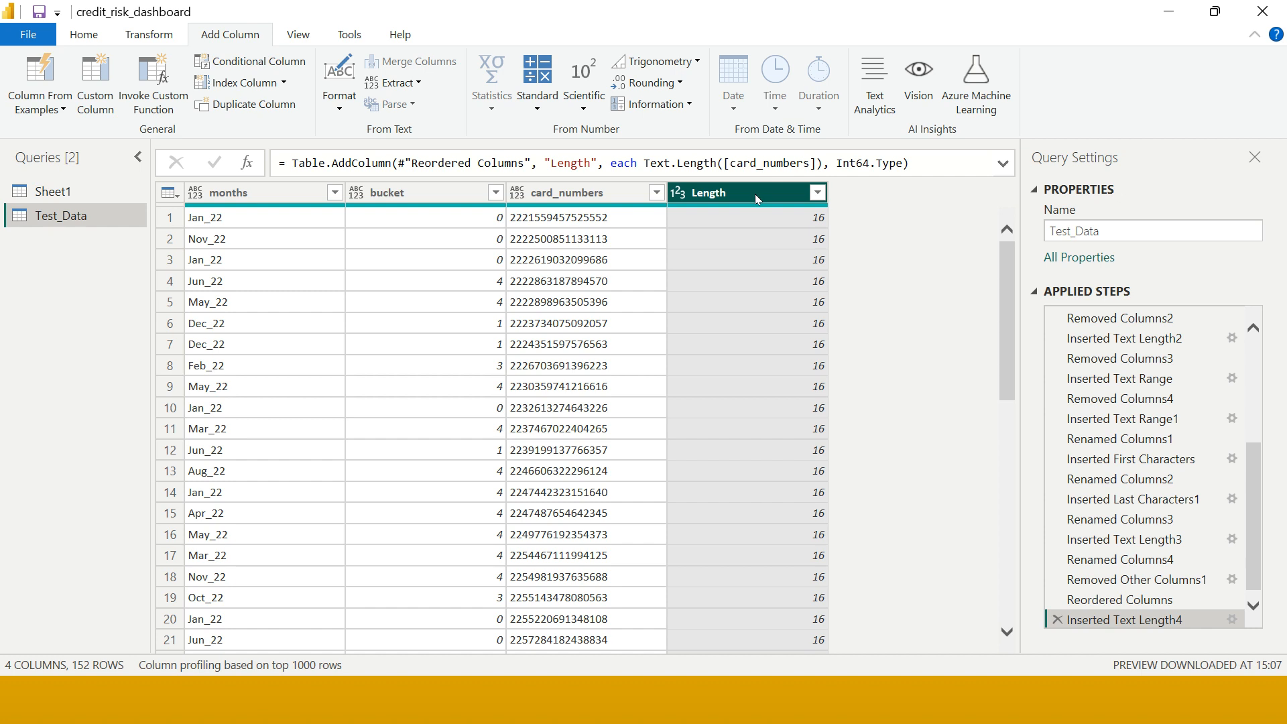
pyautogui.moveTo(770, 275)
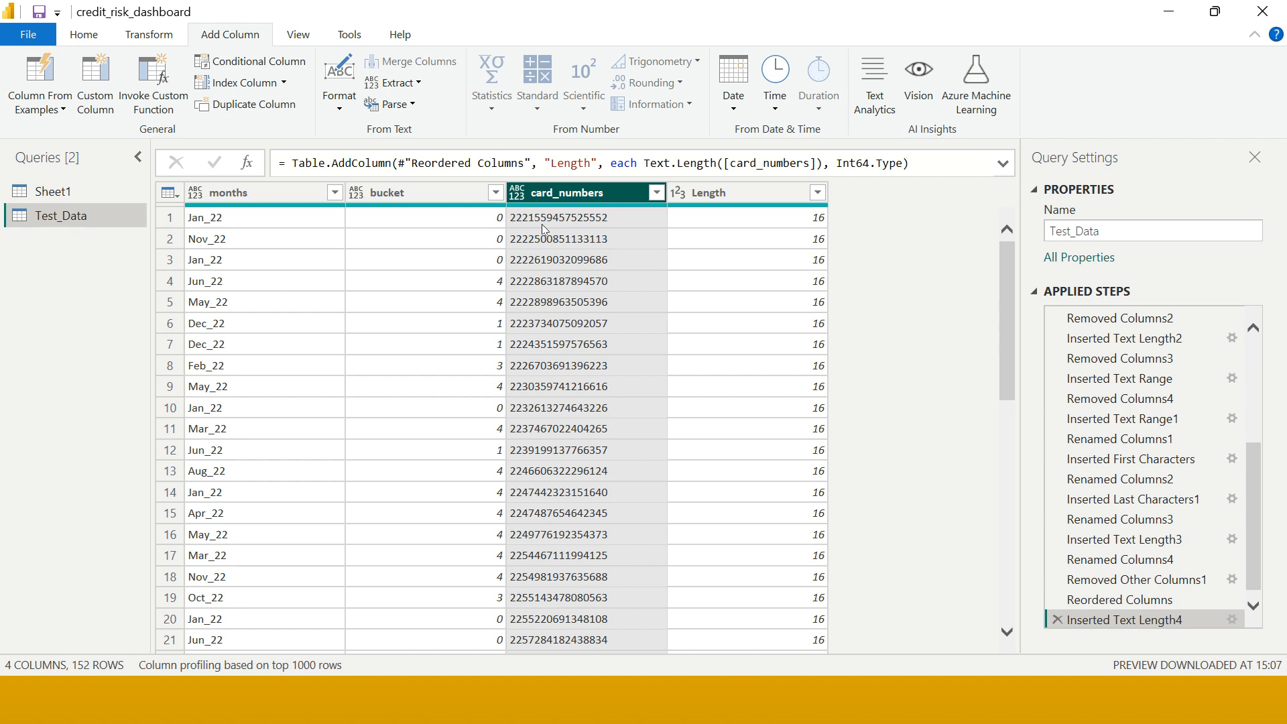
pyautogui.moveTo(426, 251)
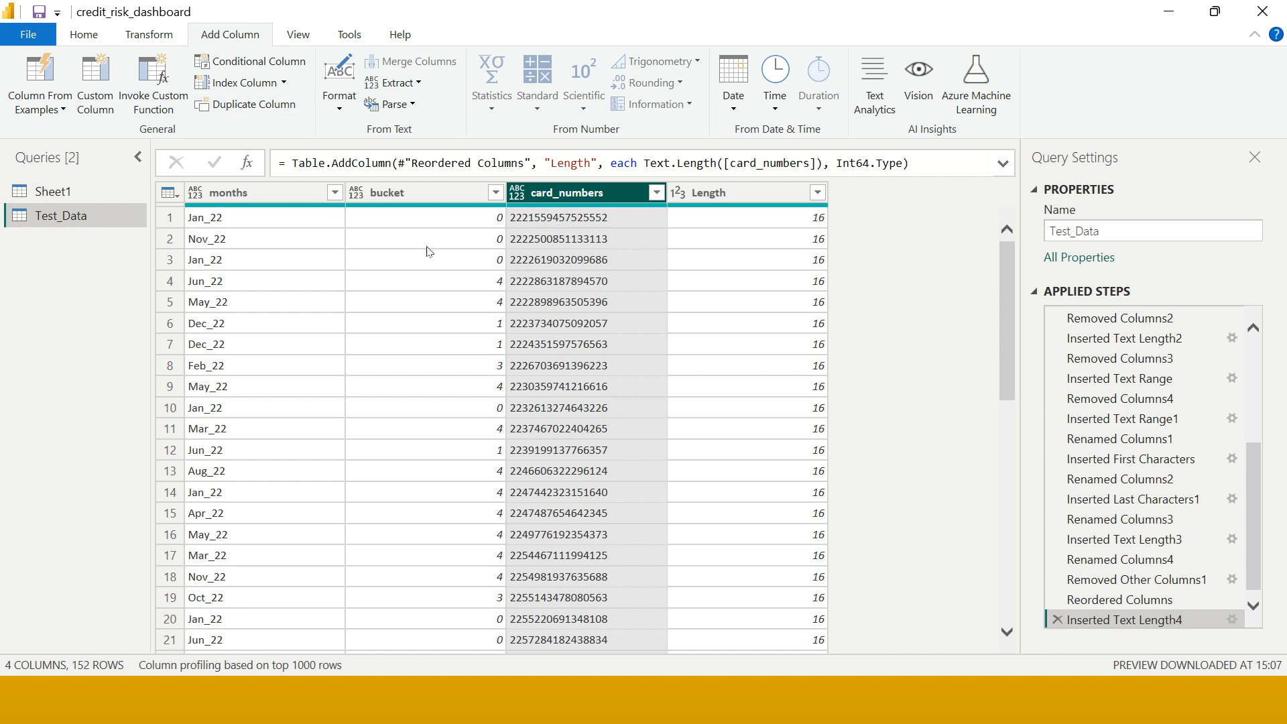
# - Add a First Characters column with the first 6 digits of card_numbers
pyautogui.click(614, 195)
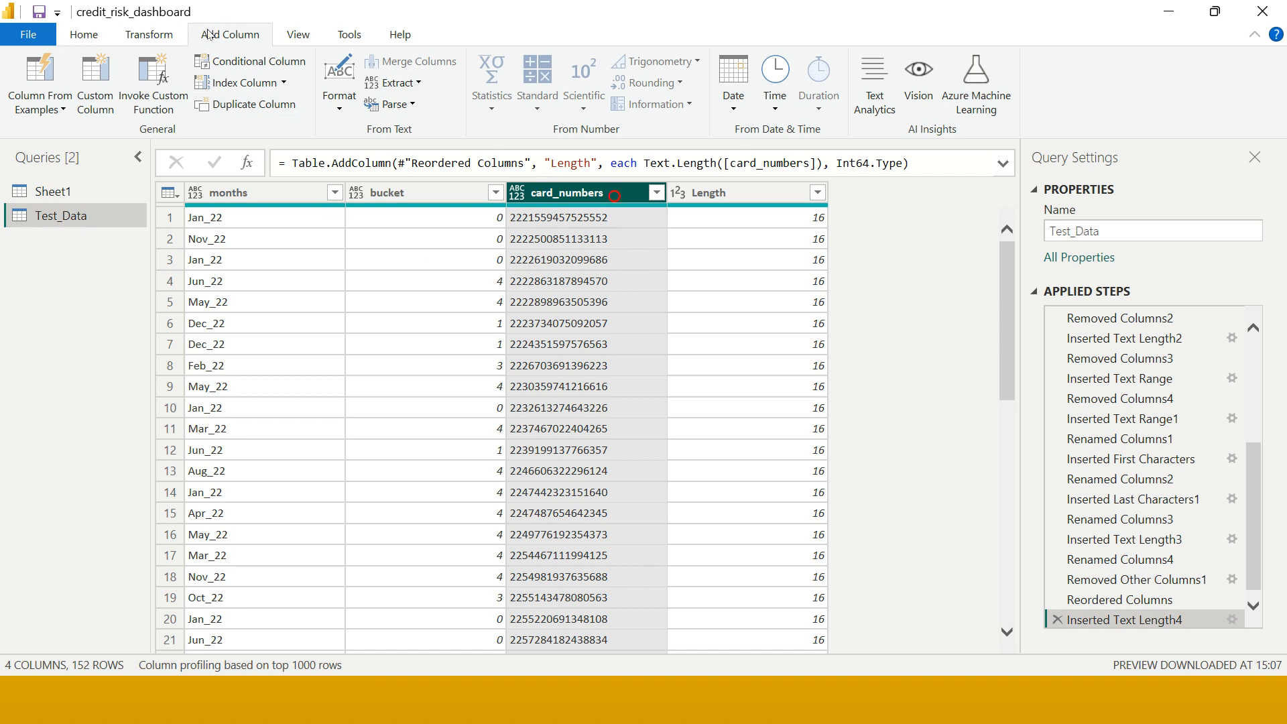
pyautogui.click(397, 82)
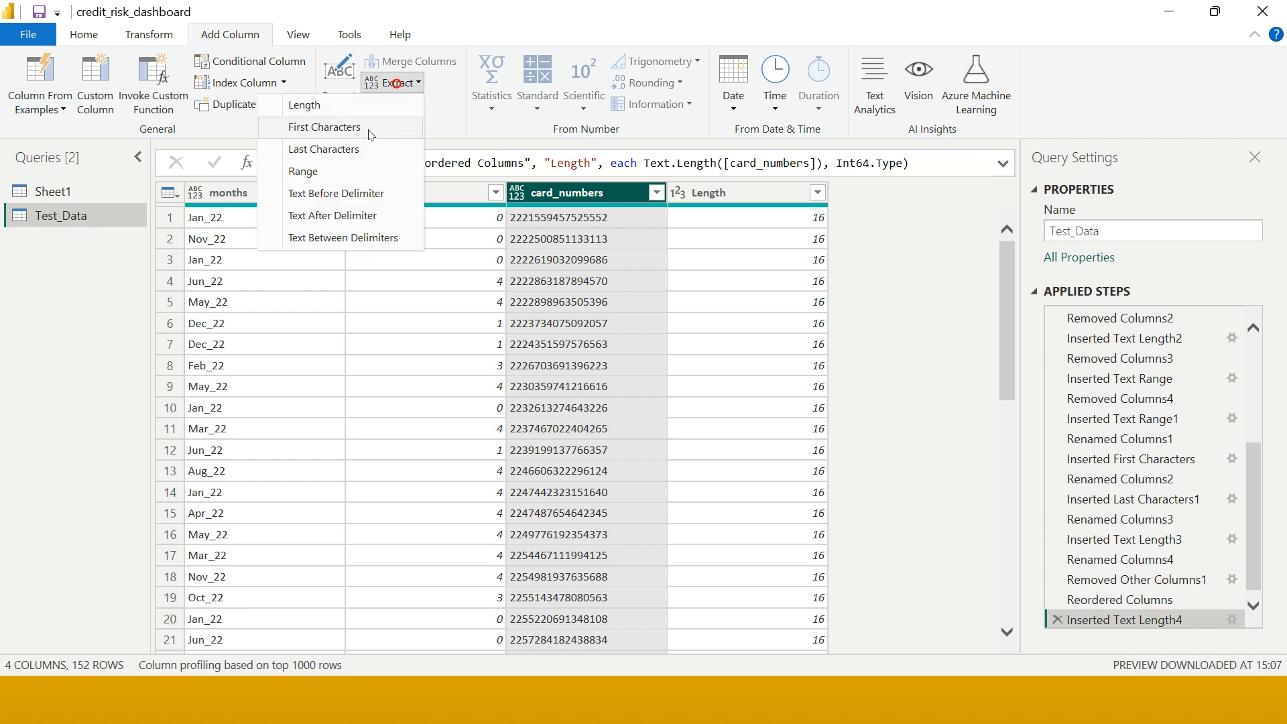
pyautogui.moveTo(303, 171)
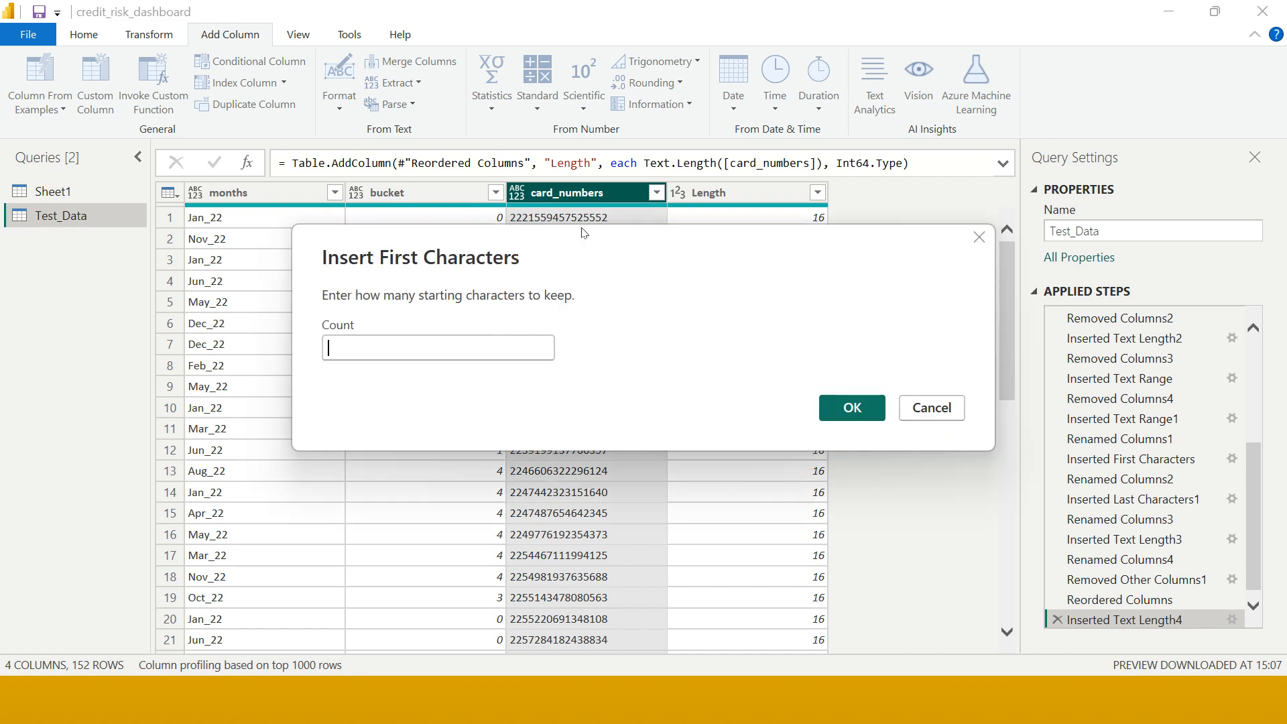
pyautogui.write('6')
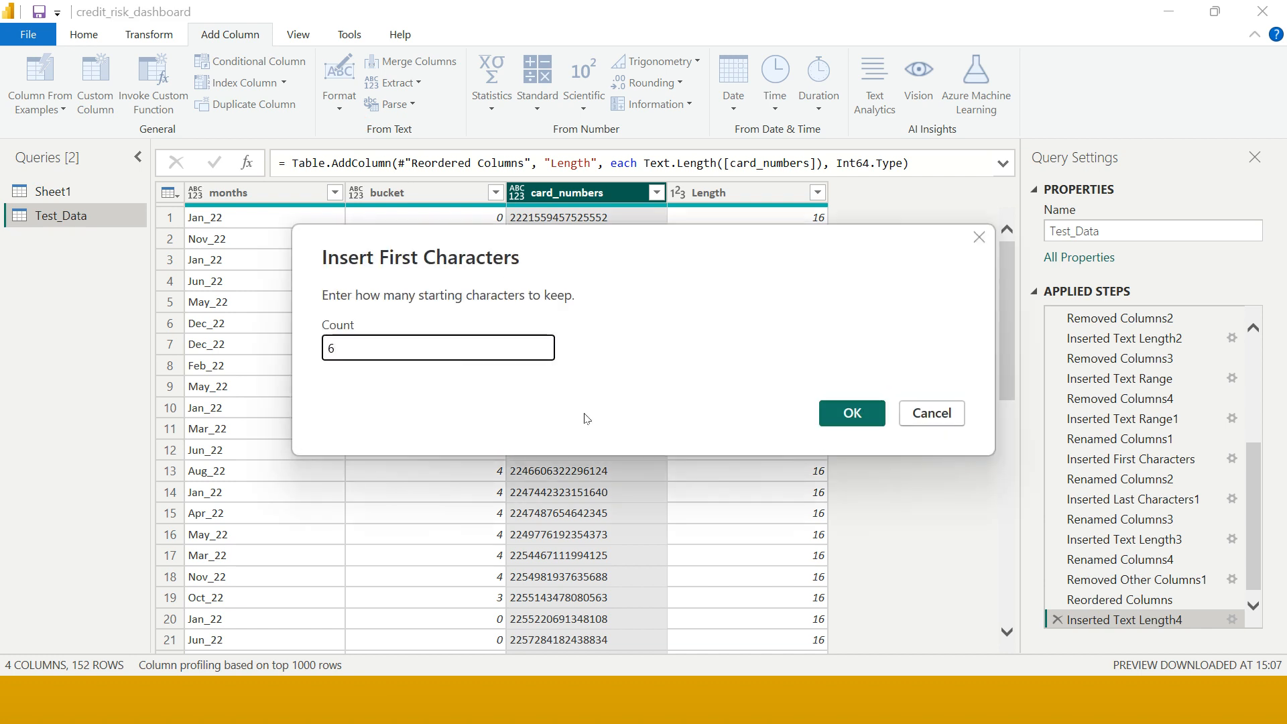
pyautogui.click(852, 412)
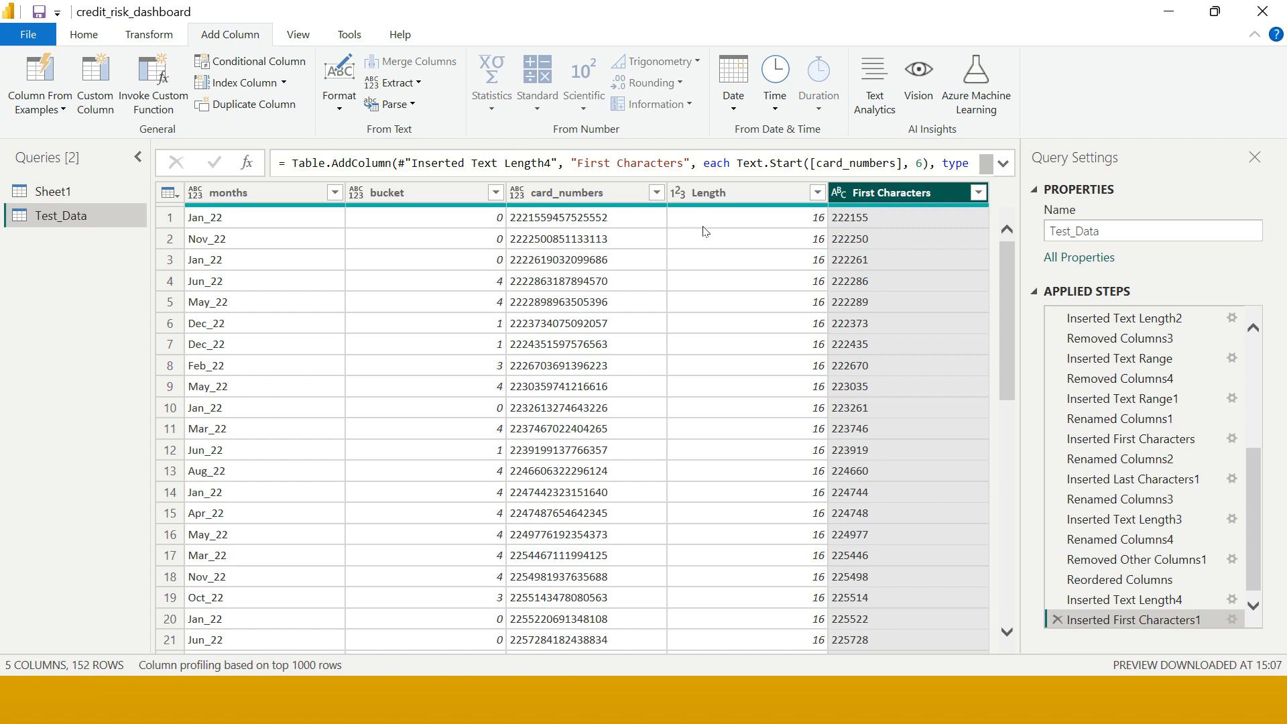
# - Add a Text Range column from card_numbers with Starting Index 6 and 3 characters
pyautogui.click(566, 193)
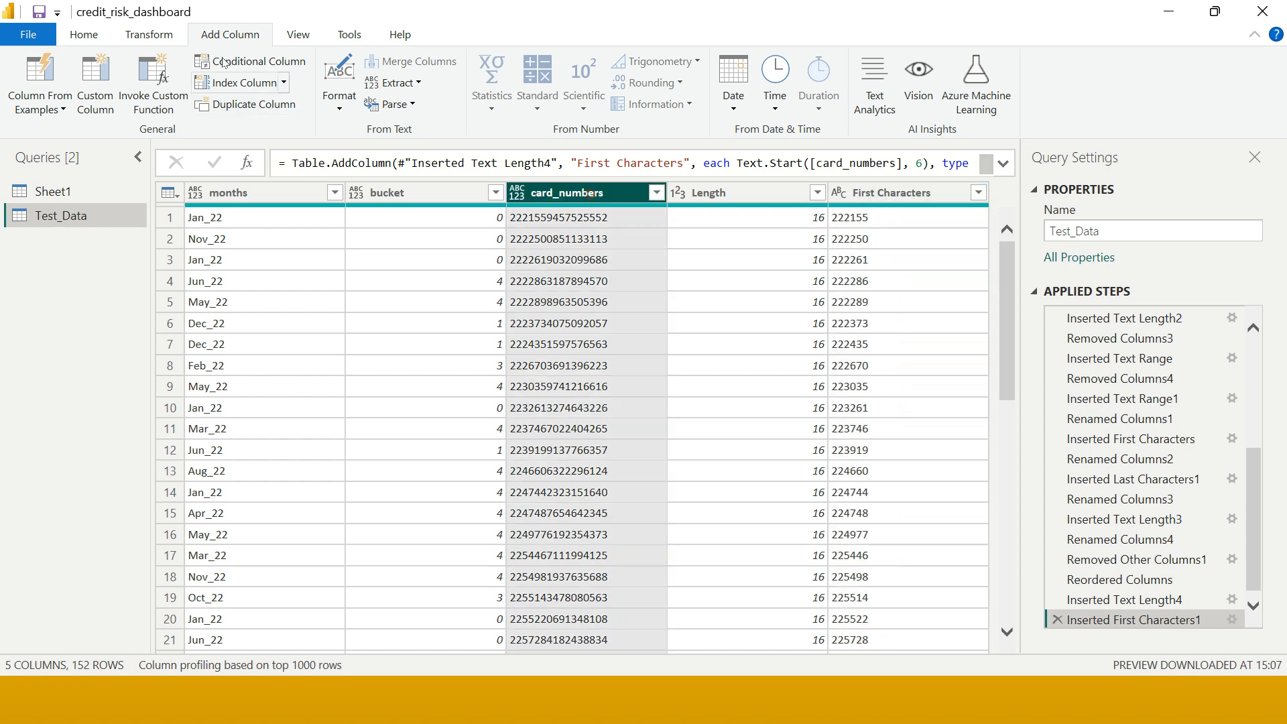
pyautogui.click(397, 82)
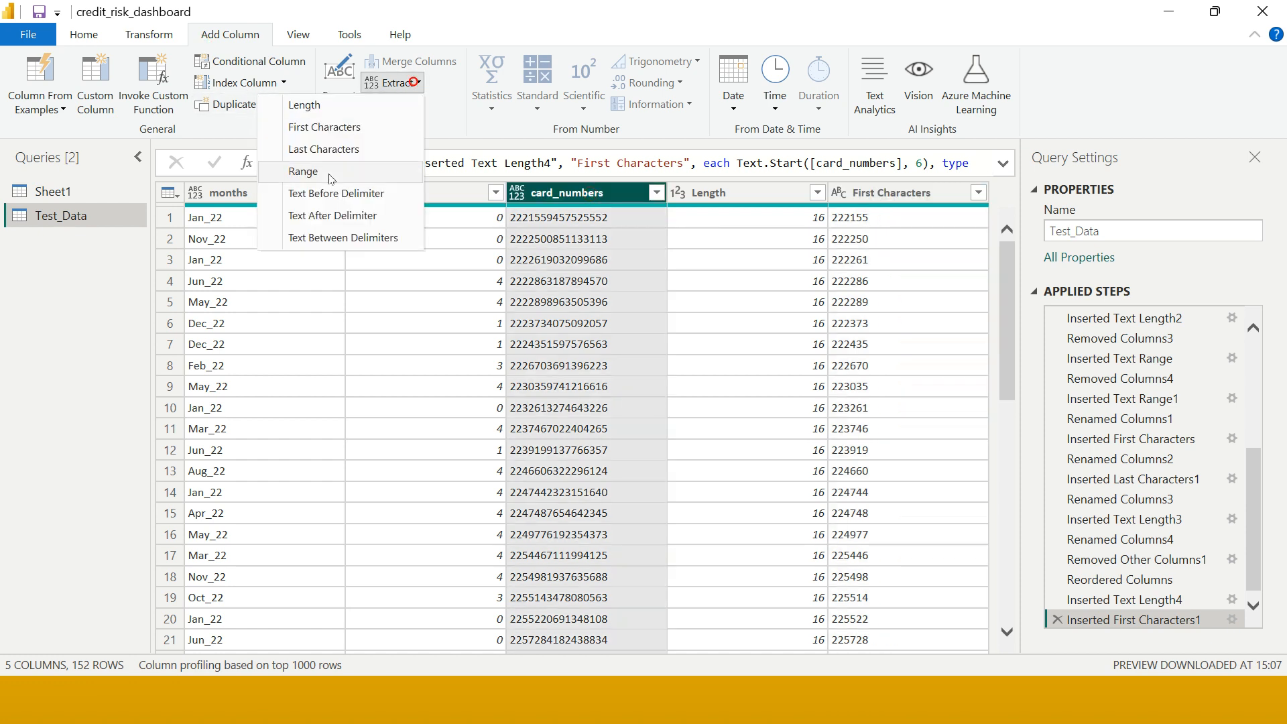
pyautogui.click(304, 171)
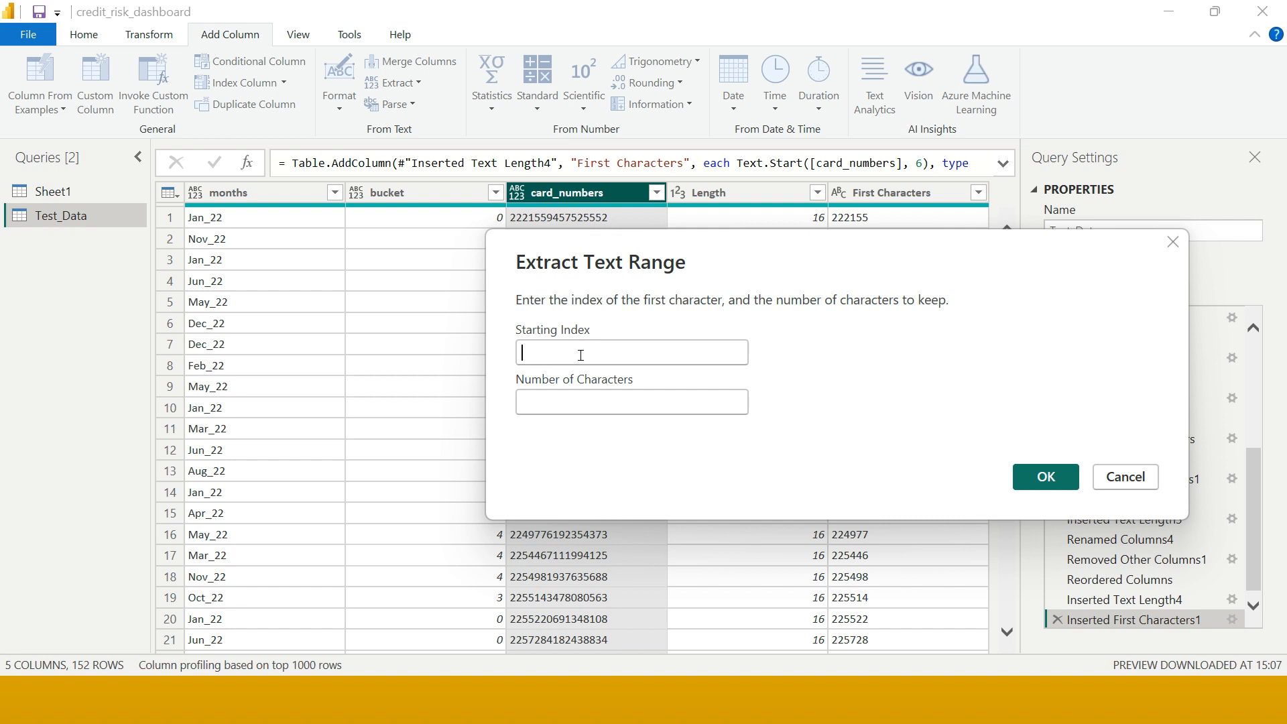
pyautogui.write('6')
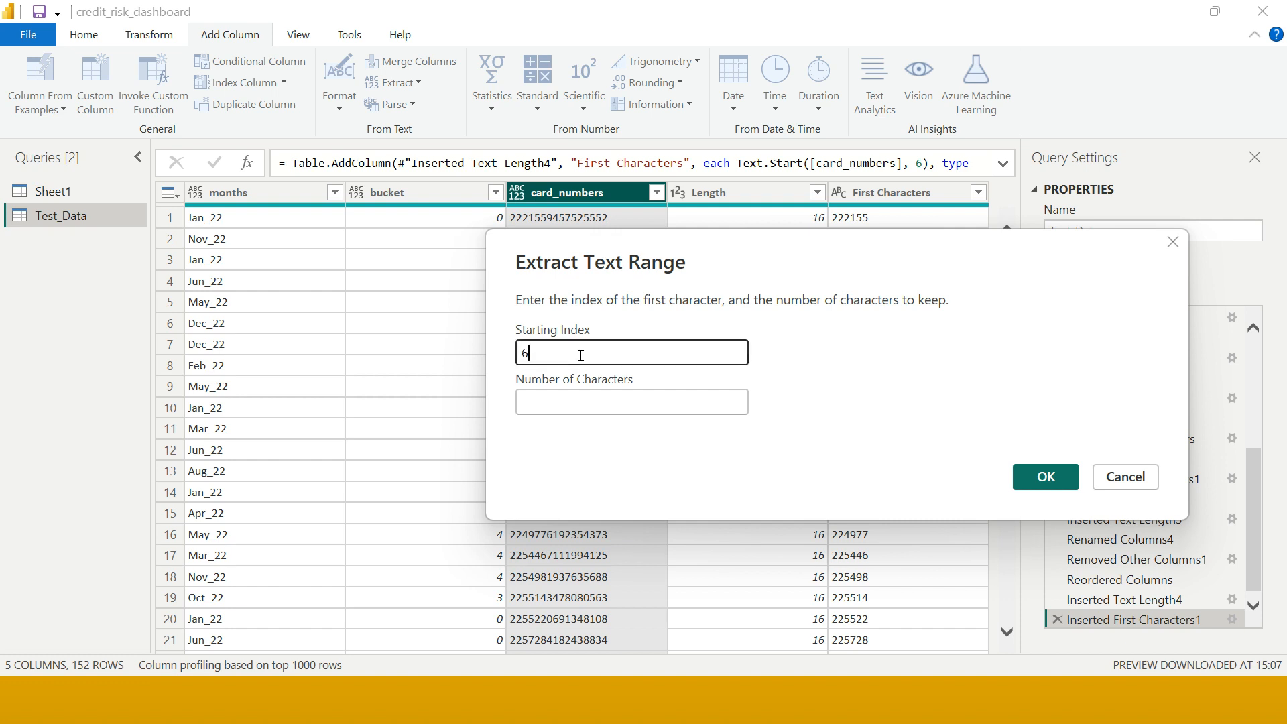
pyautogui.click(632, 401)
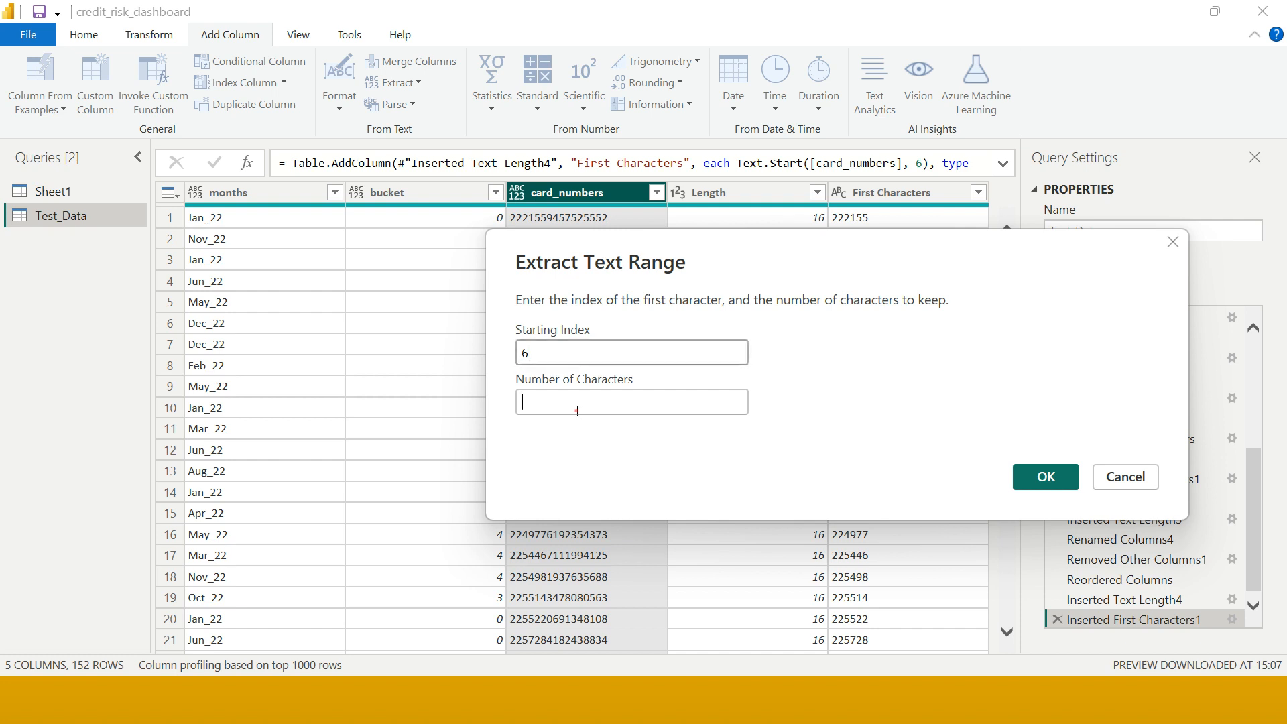
pyautogui.write('3')
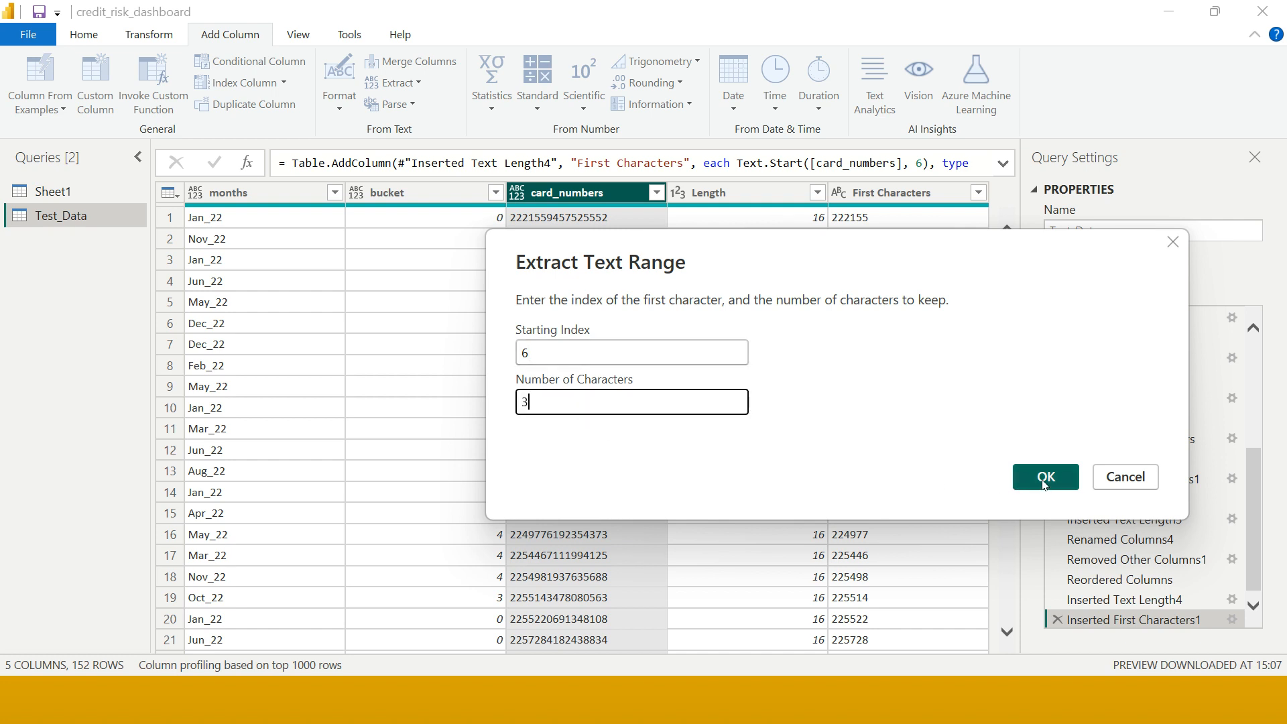
pyautogui.click(1045, 477)
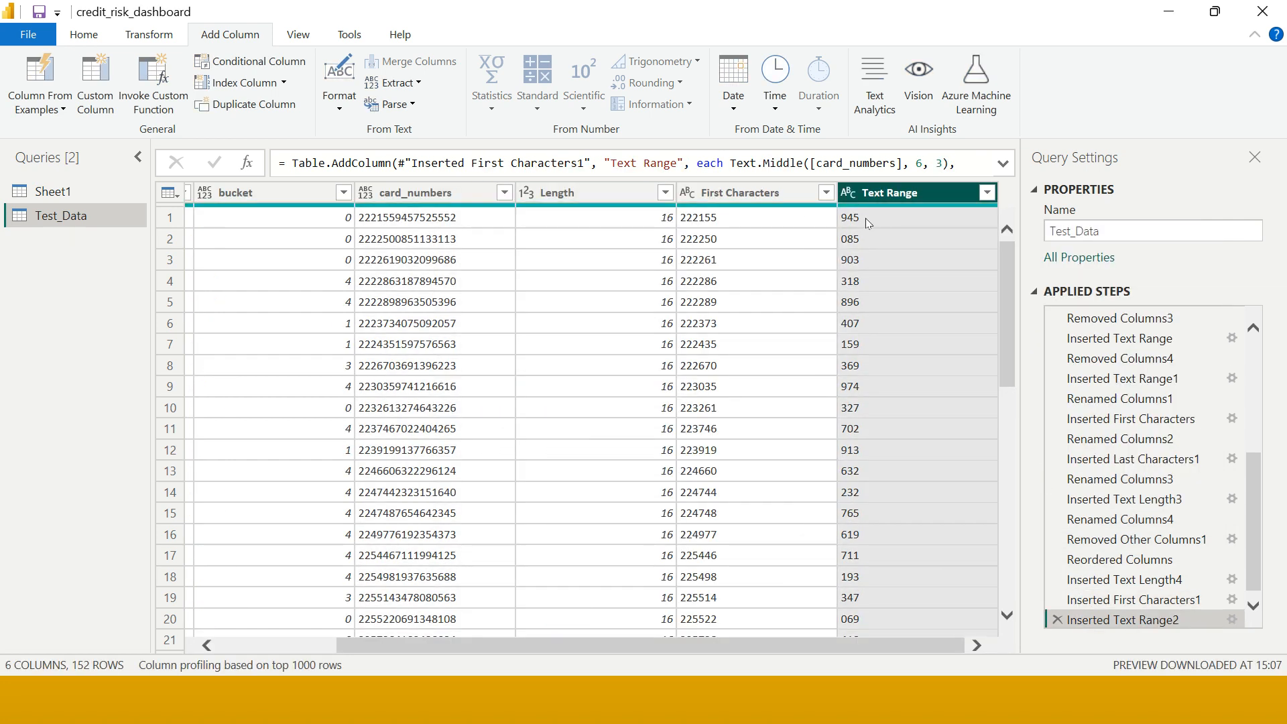
pyautogui.click(852, 217)
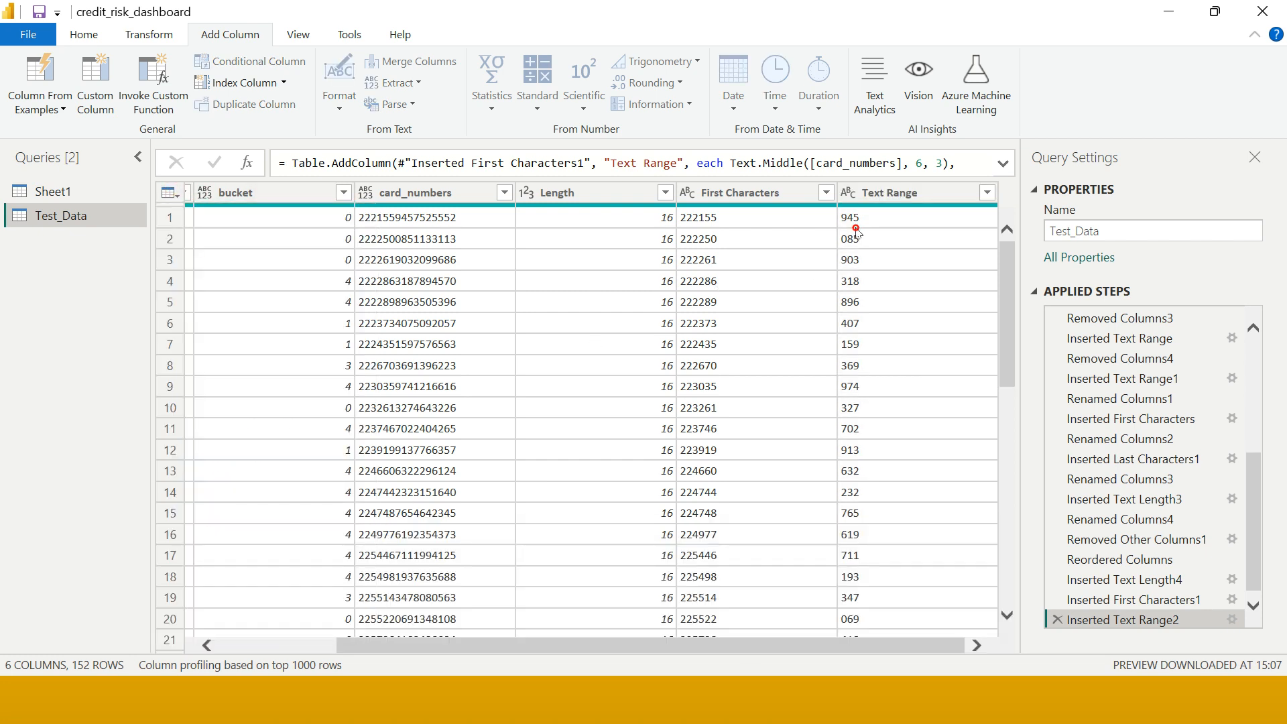
pyautogui.click(418, 193)
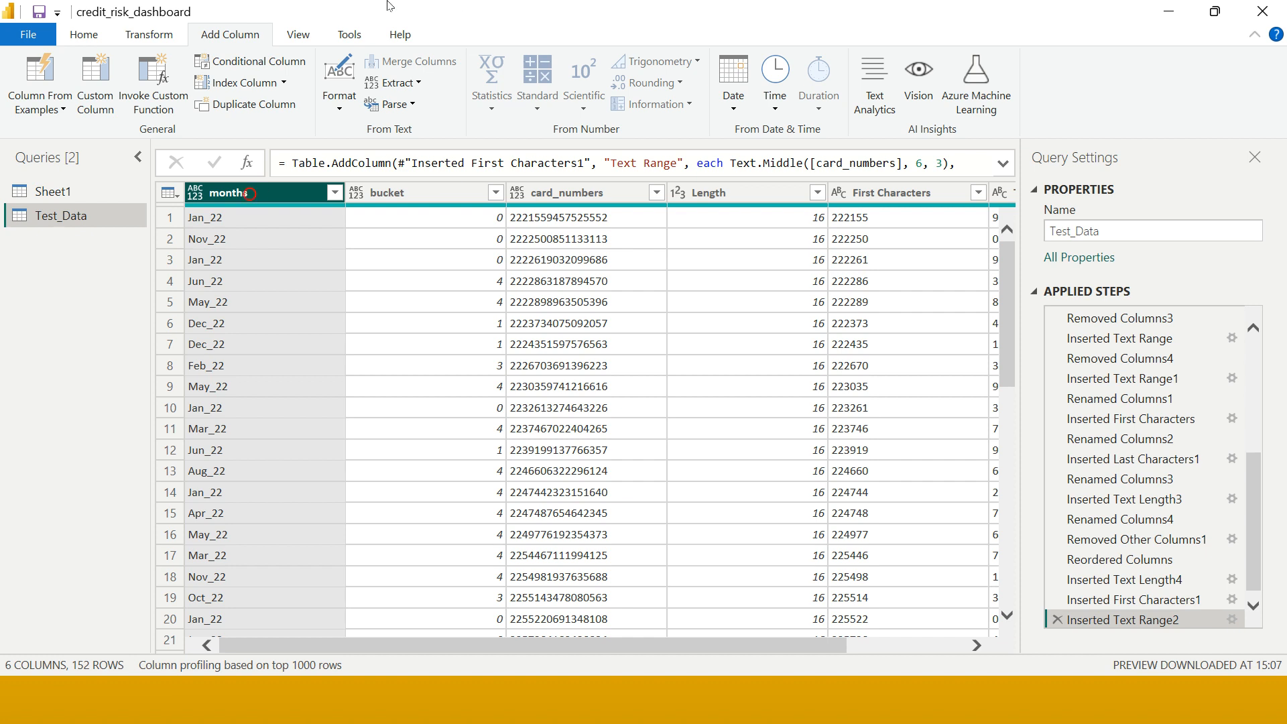
# - Add a Last Characters column with the last 2 characters of months, the year 22
pyautogui.click(396, 81)
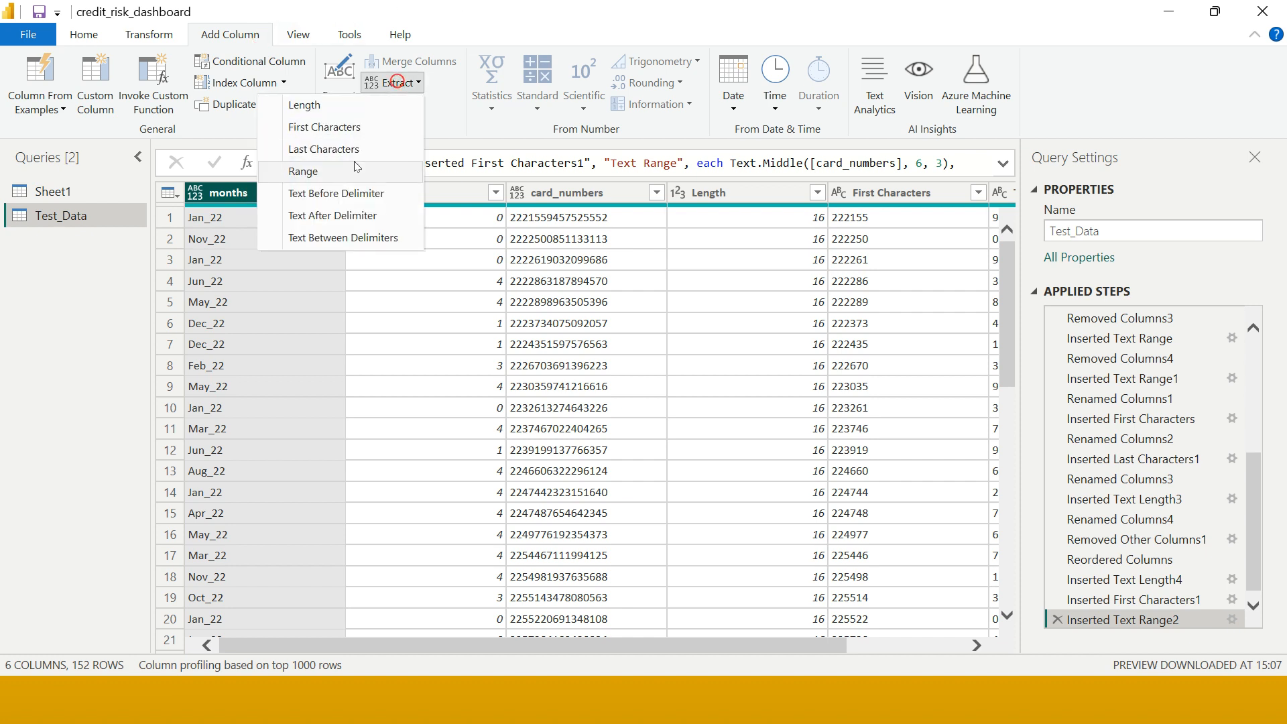
pyautogui.click(322, 149)
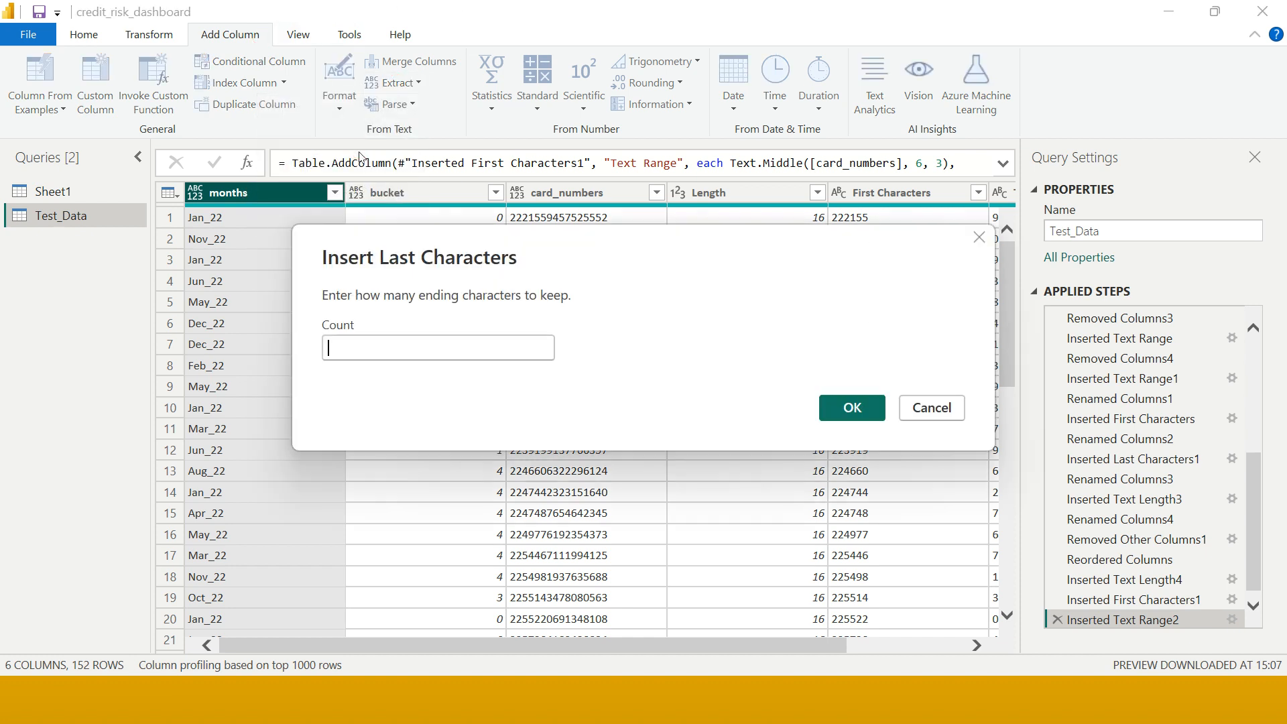
pyautogui.moveTo(425, 366)
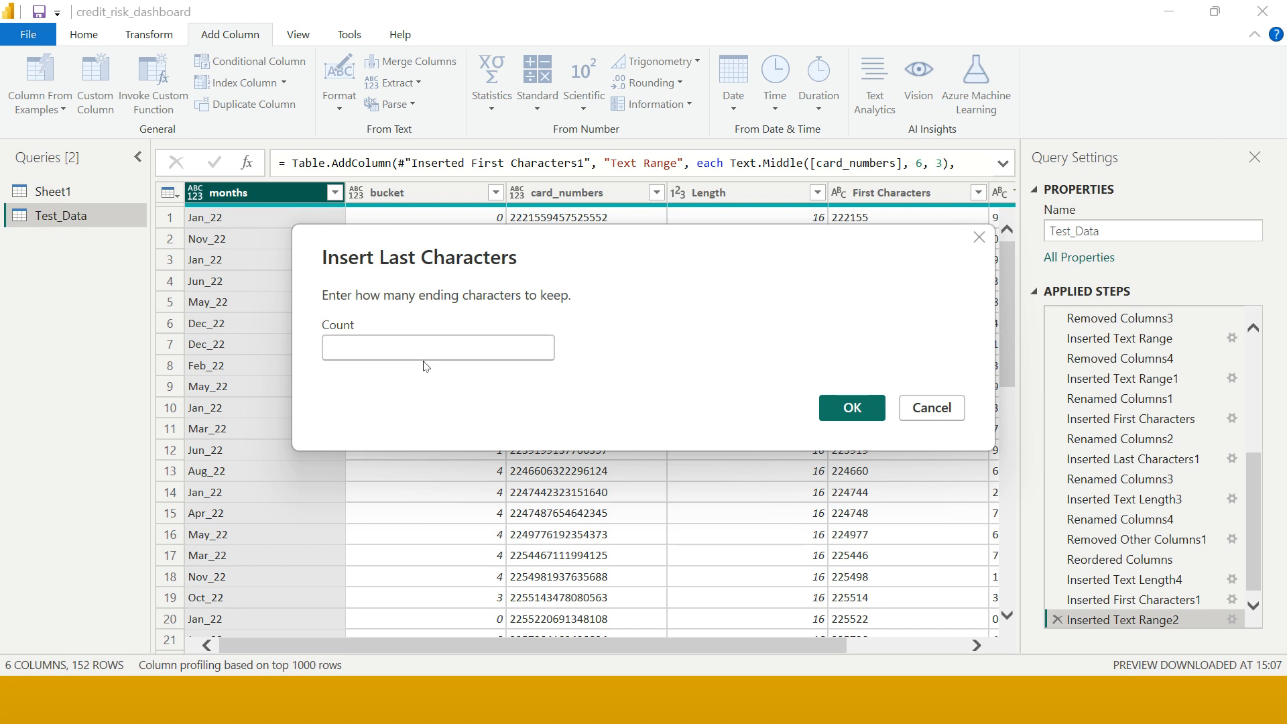
pyautogui.click(851, 407)
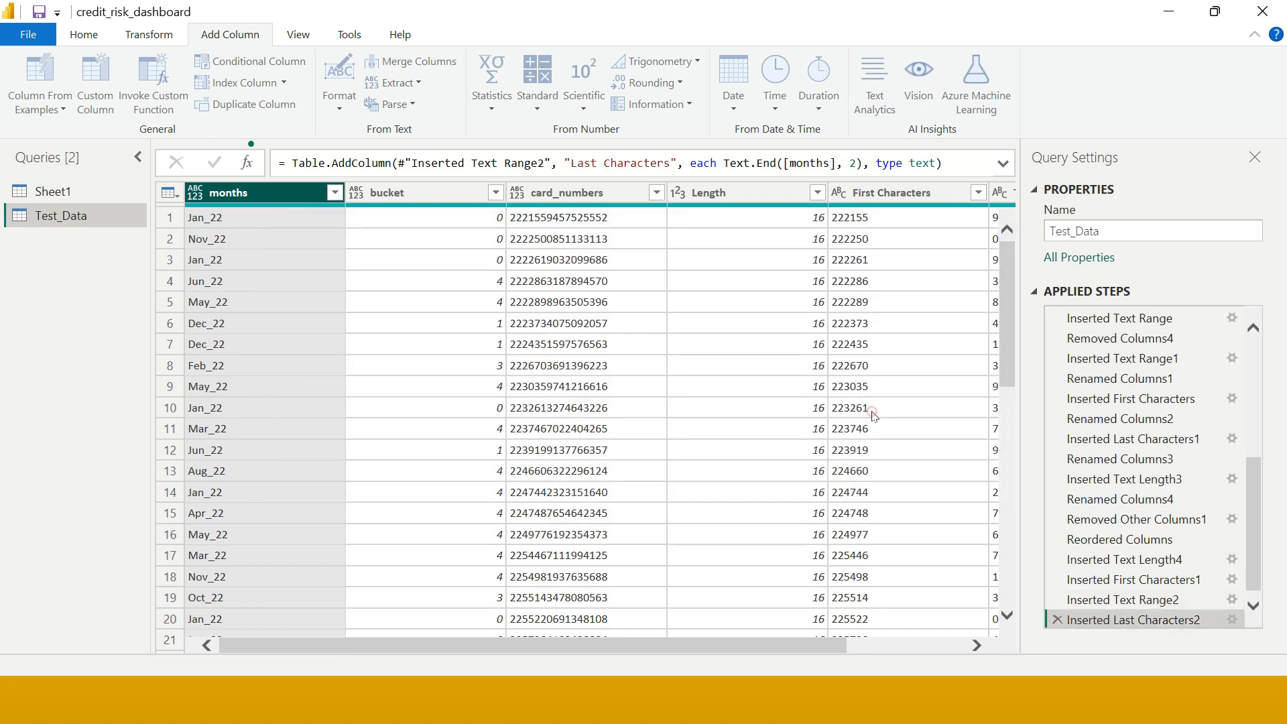
pyautogui.hscroll(3)
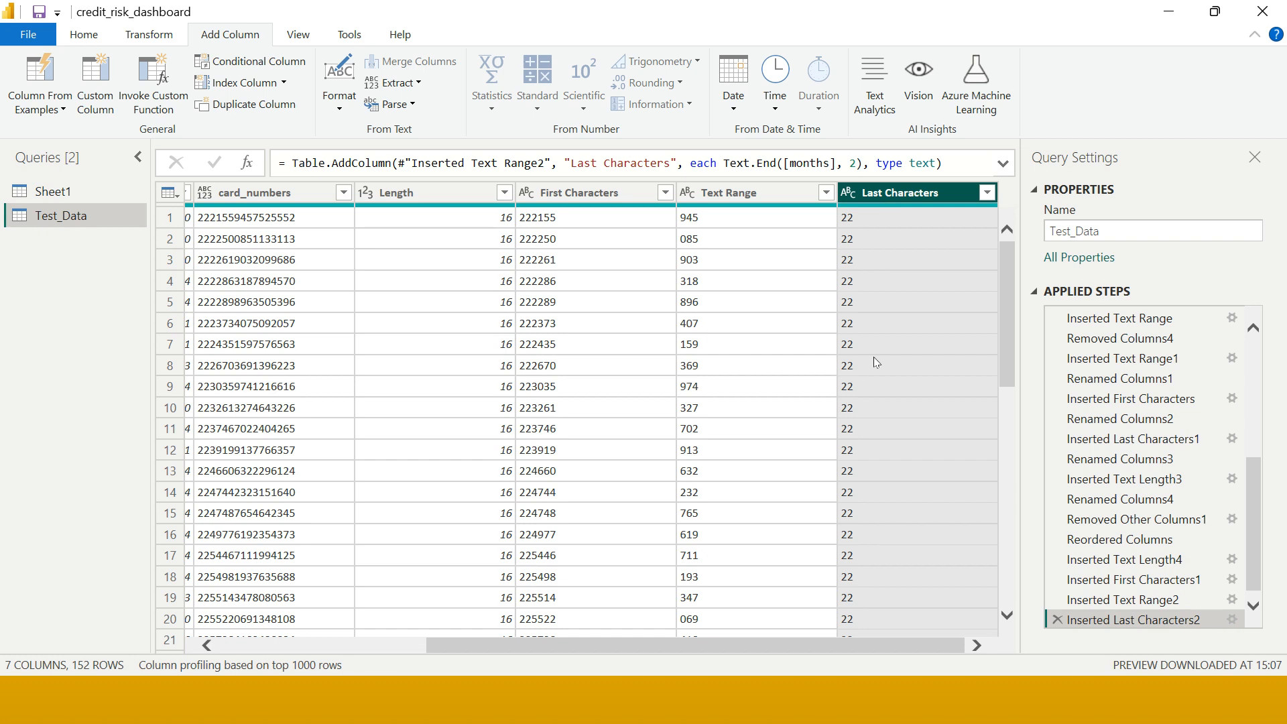
pyautogui.moveTo(870, 235)
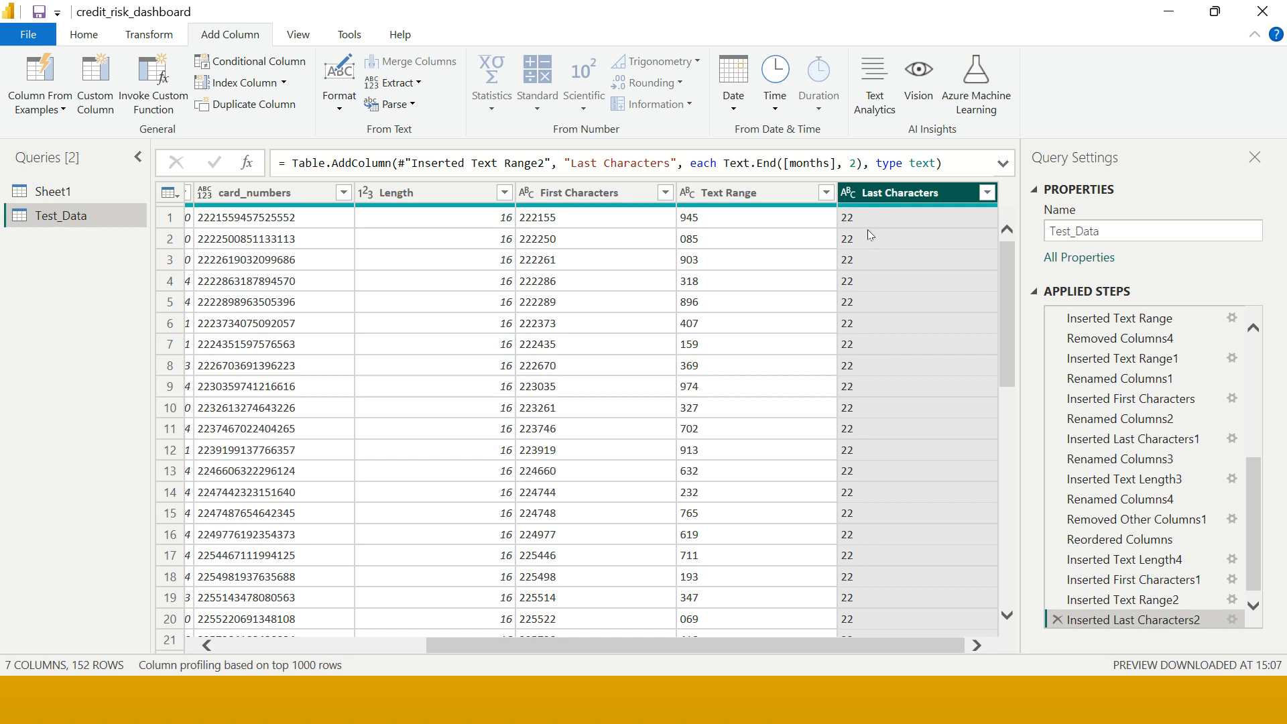
# - Rename the Last Characters column to Year
pyautogui.doubleClick(903, 193)
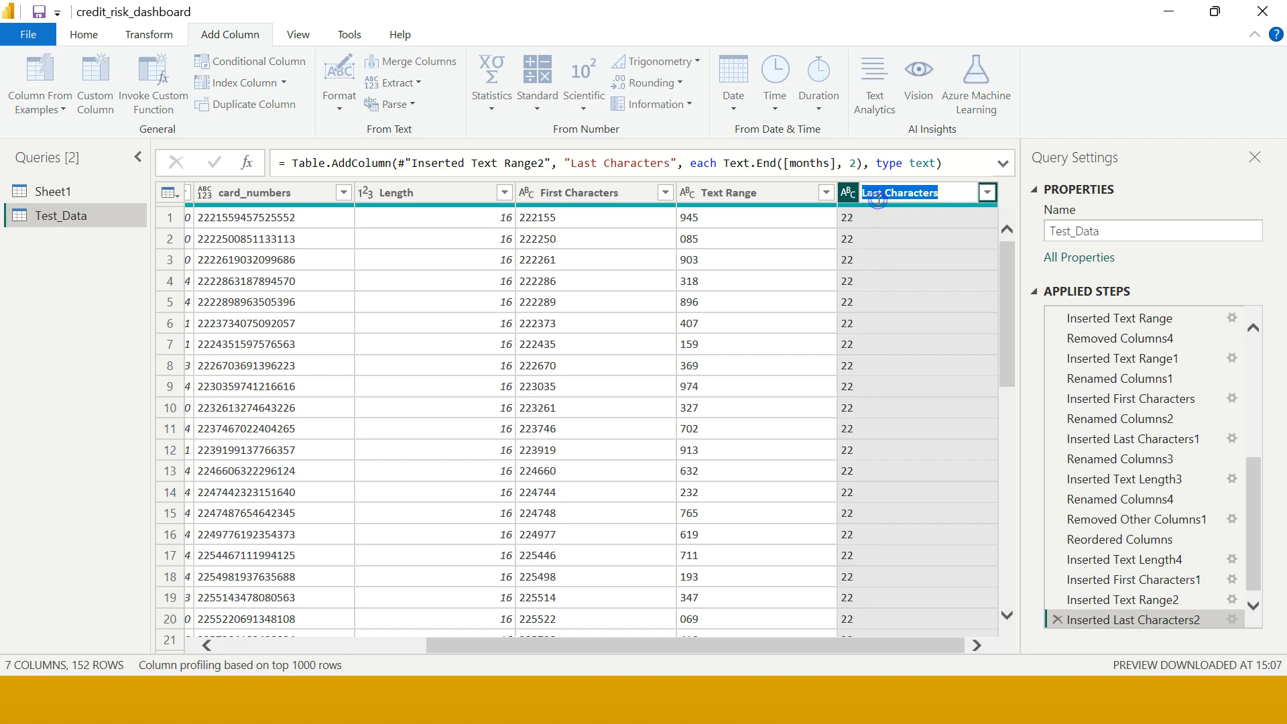
pyautogui.write('Year')
pyautogui.click(766, 192)
pyautogui.write('Logo')
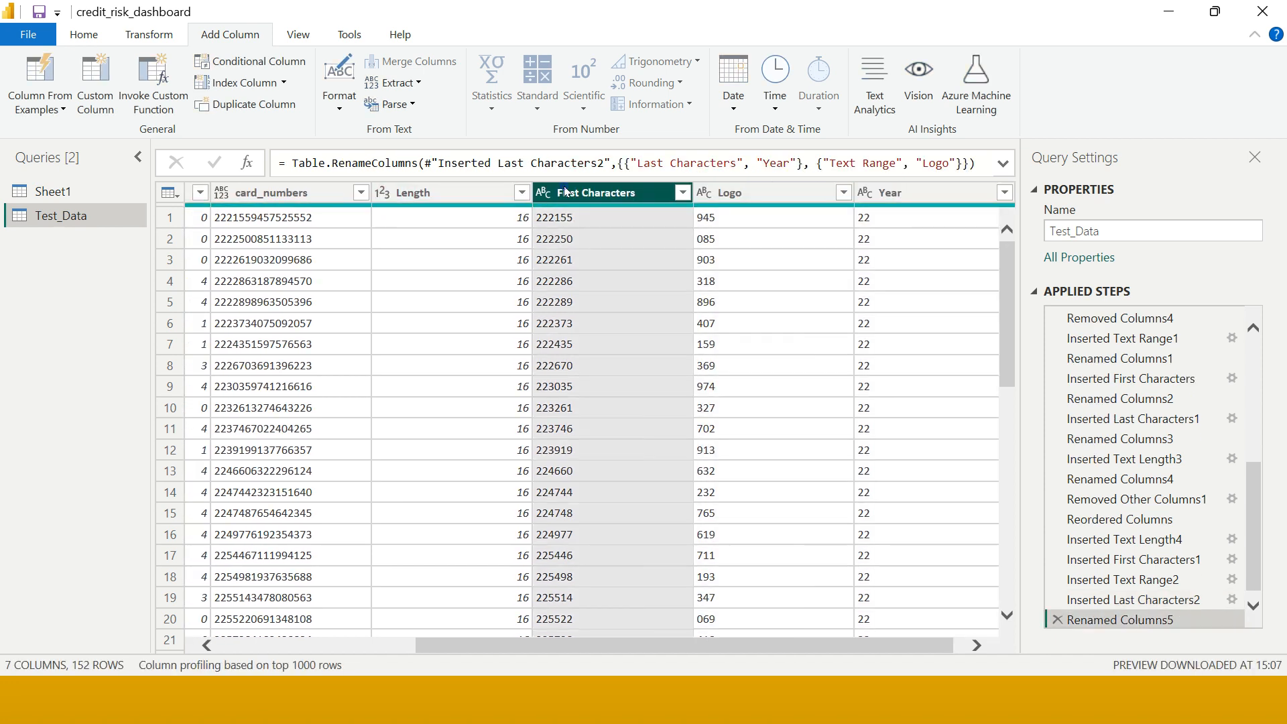
pyautogui.doubleClick(596, 192)
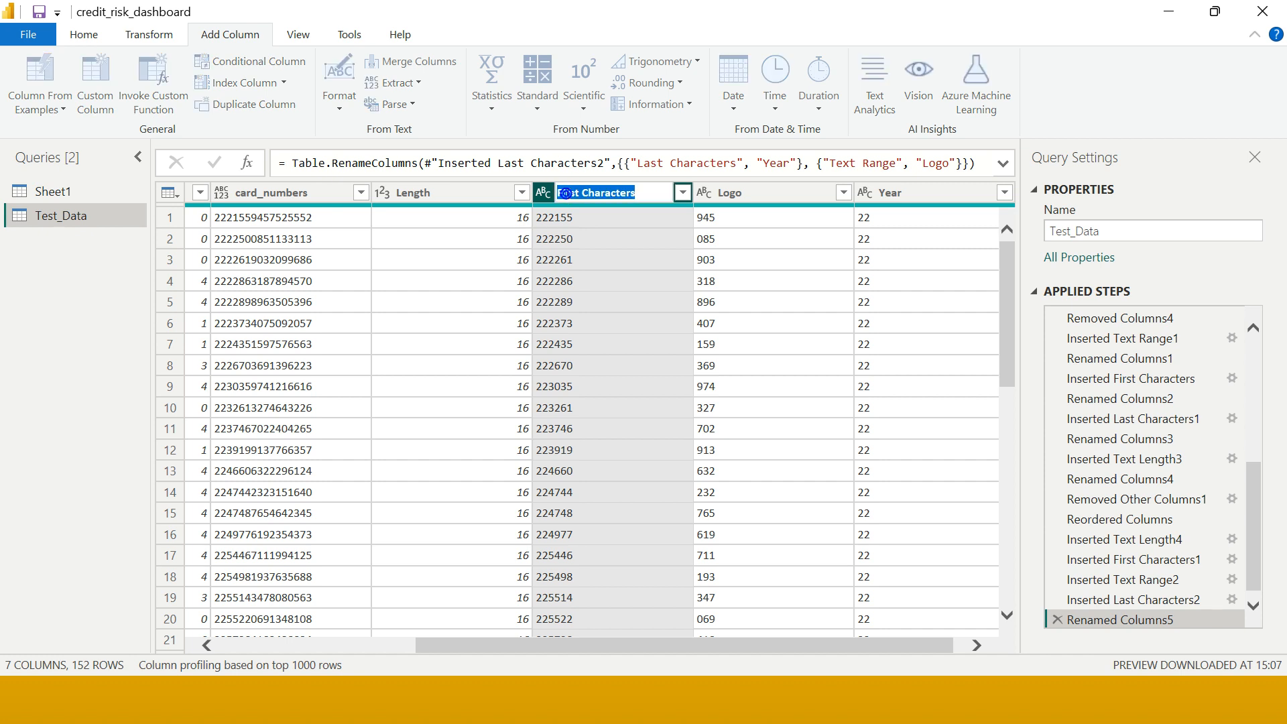
# - Rename First Characters to BIN Number and Length to Length of card number
pyautogui.write('BIN Number')
pyautogui.click(453, 192)
pyautogui.write(' of')
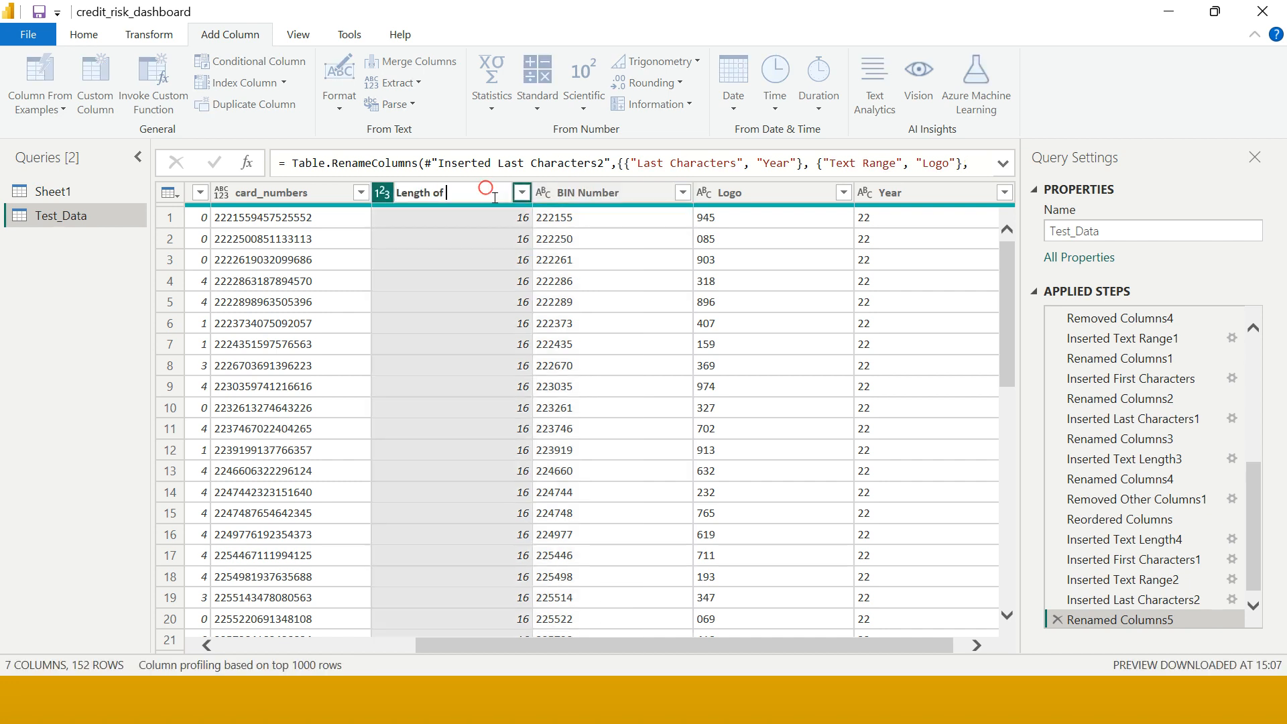
pyautogui.write('ca')
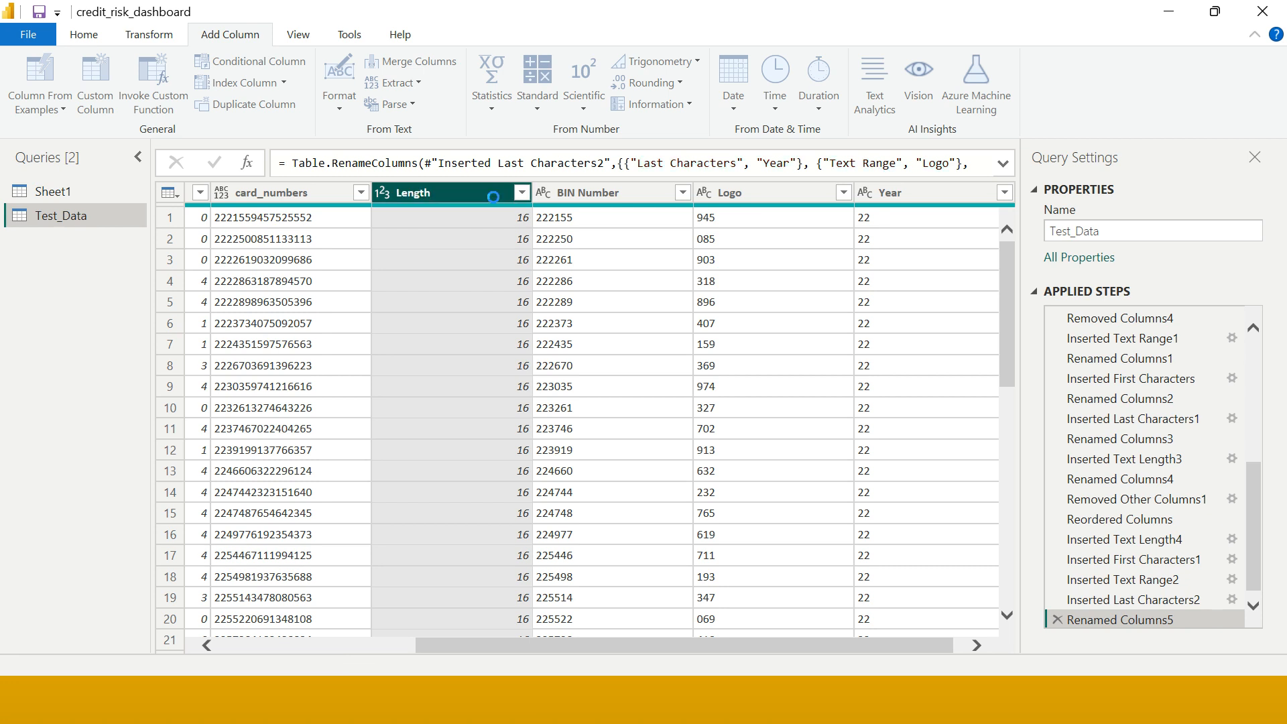
pyautogui.click(83, 33)
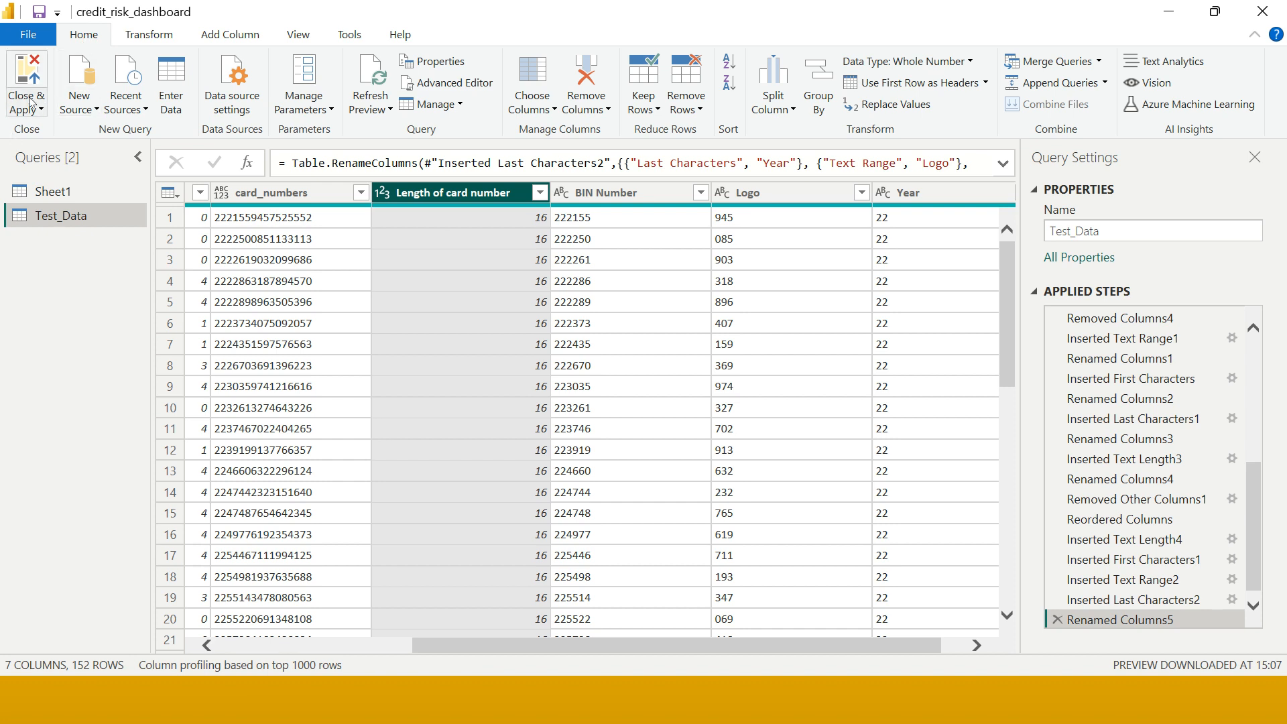
pyautogui.moveTo(301, 312)
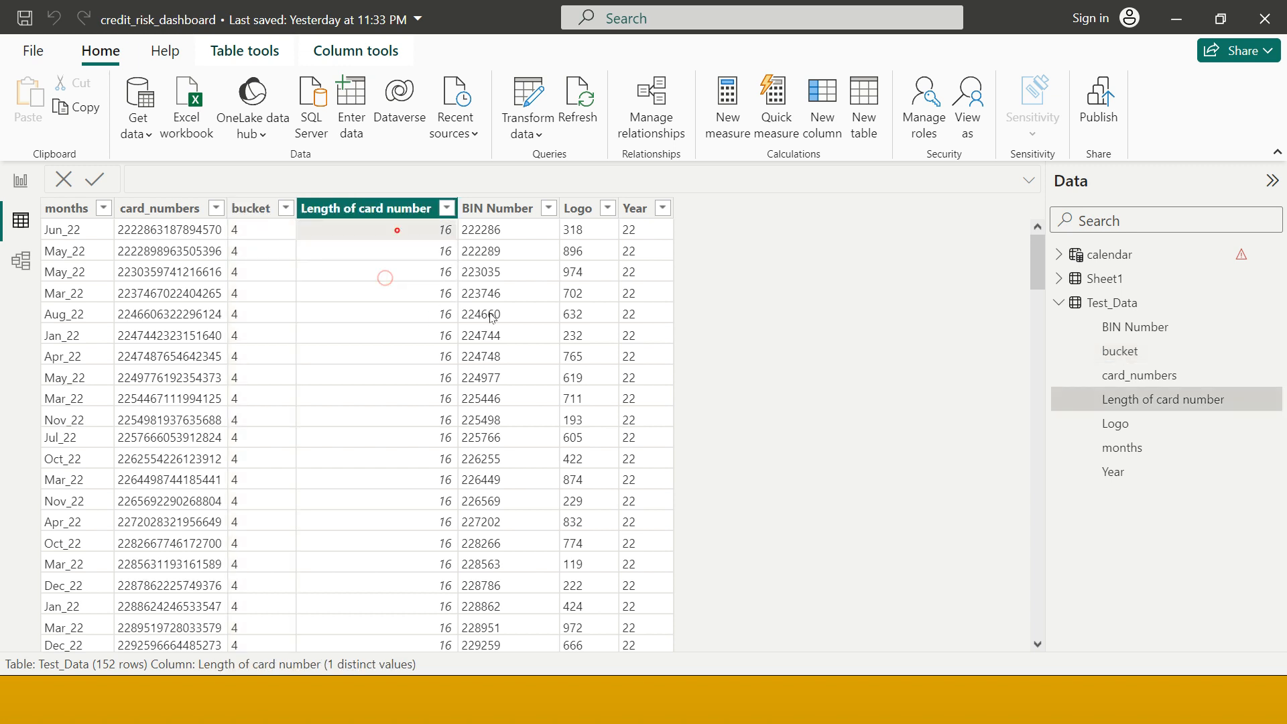
pyautogui.moveTo(489, 316)
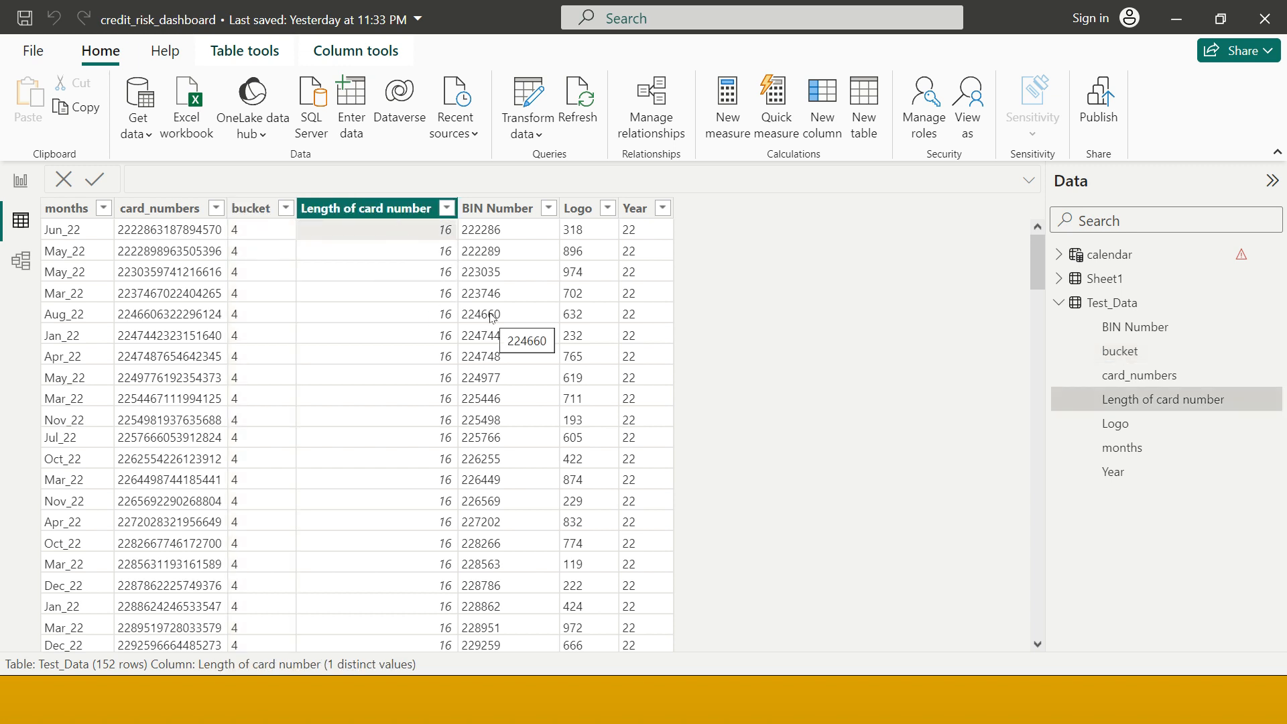